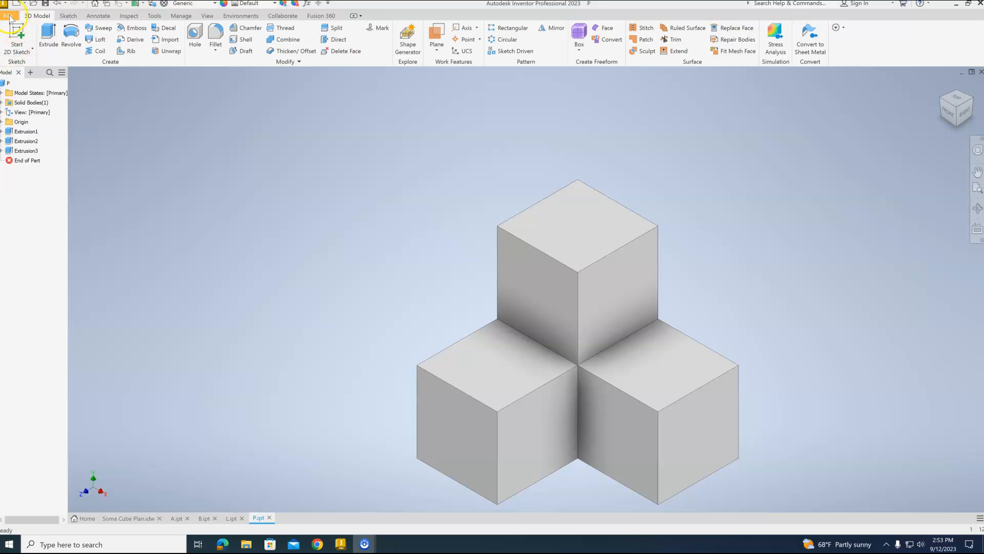
# - Create a new blank part, Part7, from the Standard.ipt template
pyautogui.click(8, 16)
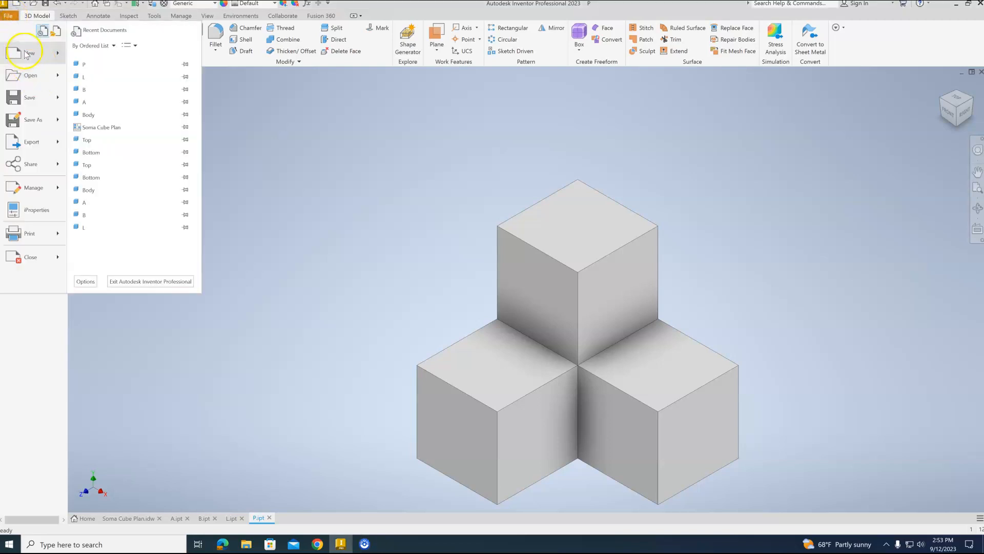
pyautogui.click(29, 52)
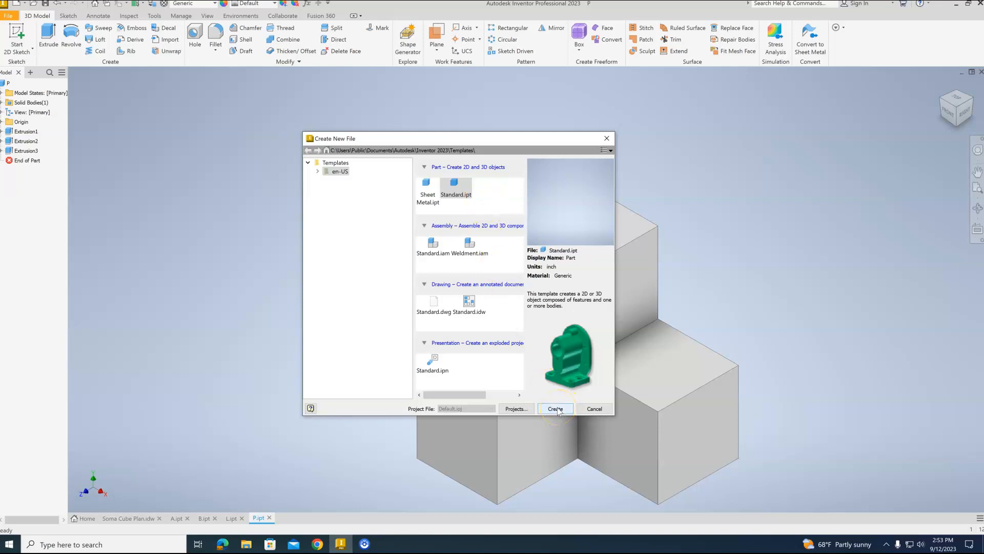
pyautogui.click(554, 409)
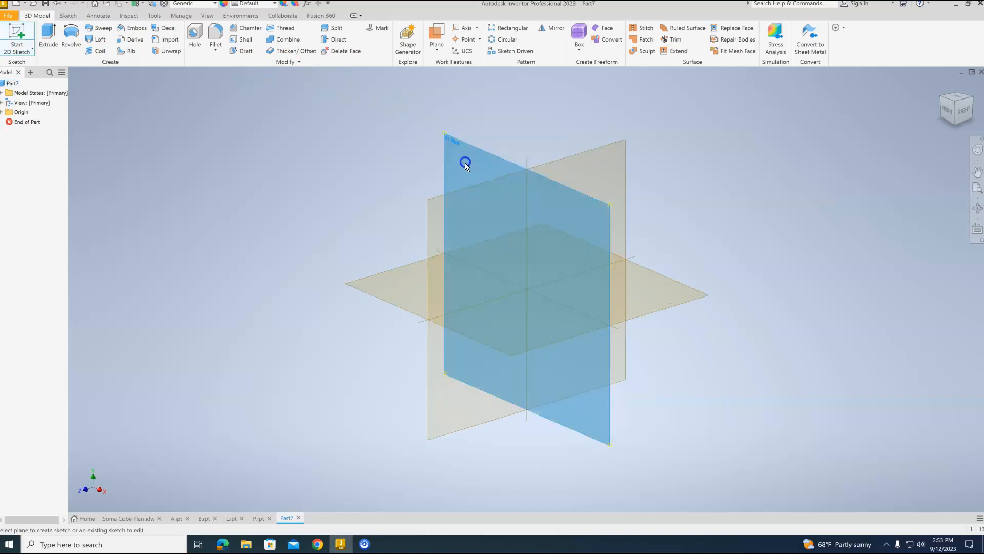
# - Sketch a rectangle on the front XY plane, dimensioned 1.000 wide by 0.500 tall
pyautogui.click(465, 162)
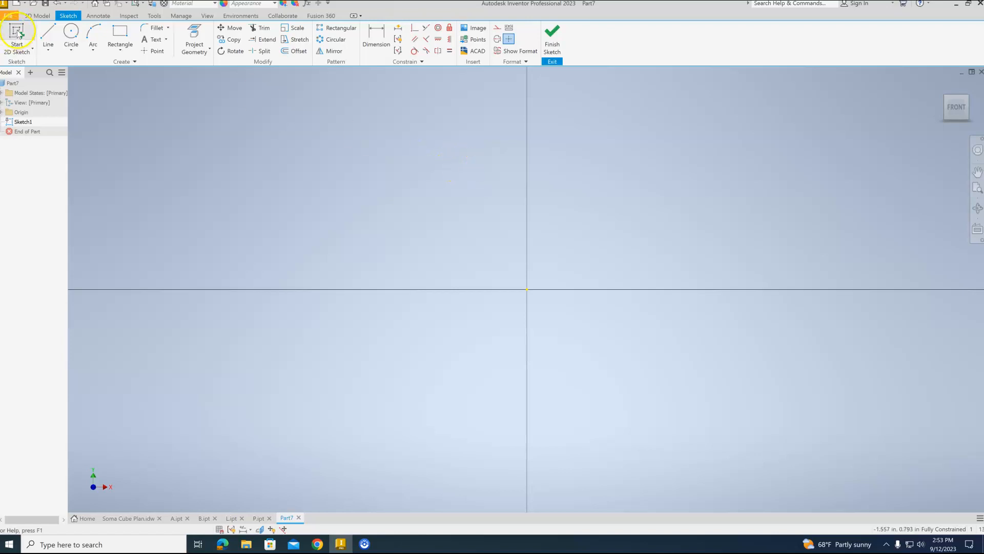
pyautogui.click(48, 38)
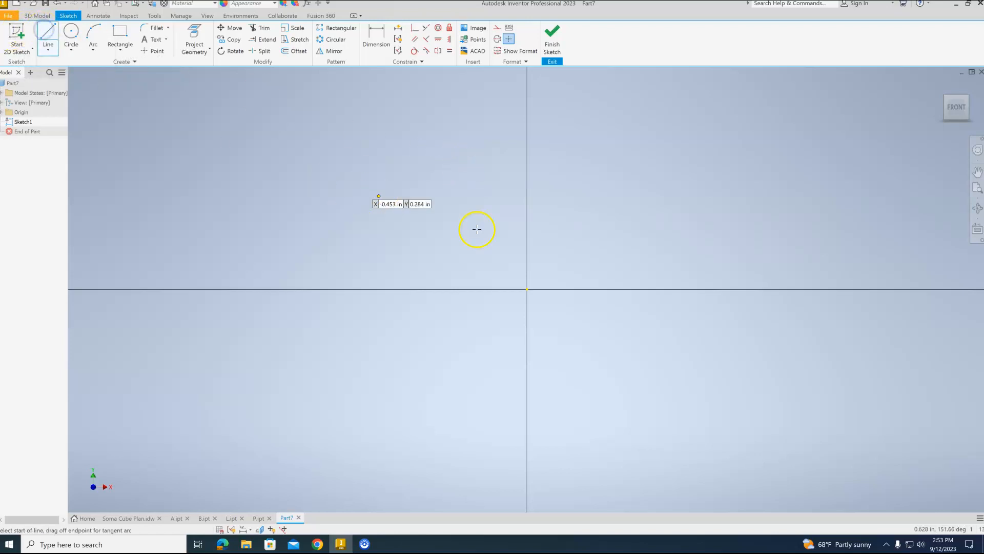
pyautogui.click(527, 289)
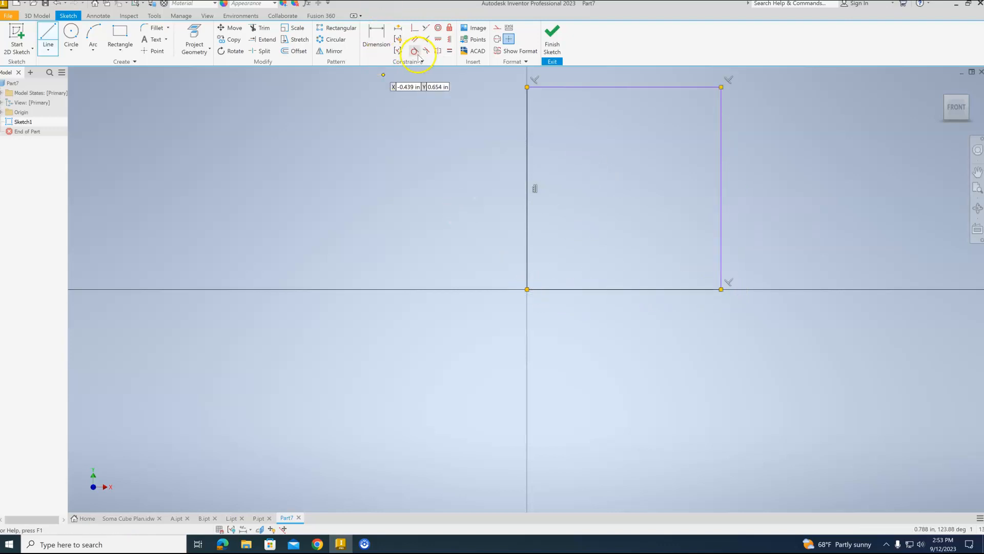
pyautogui.click(376, 34)
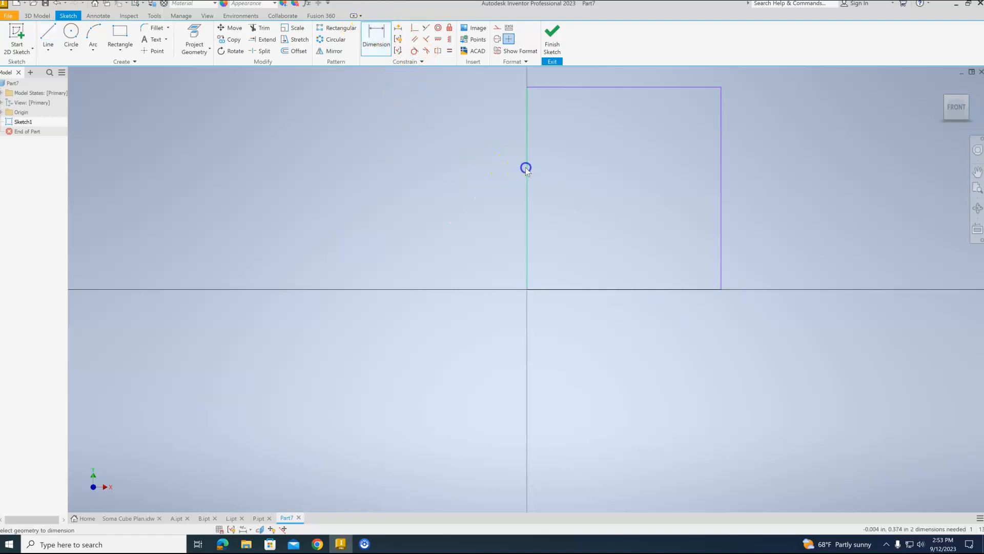
pyautogui.click(526, 167)
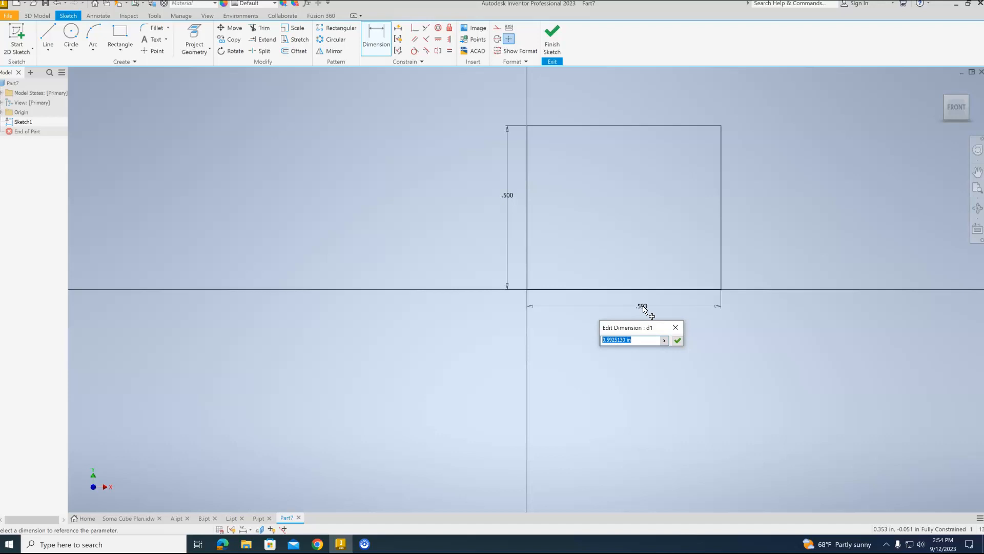
pyautogui.write('1')
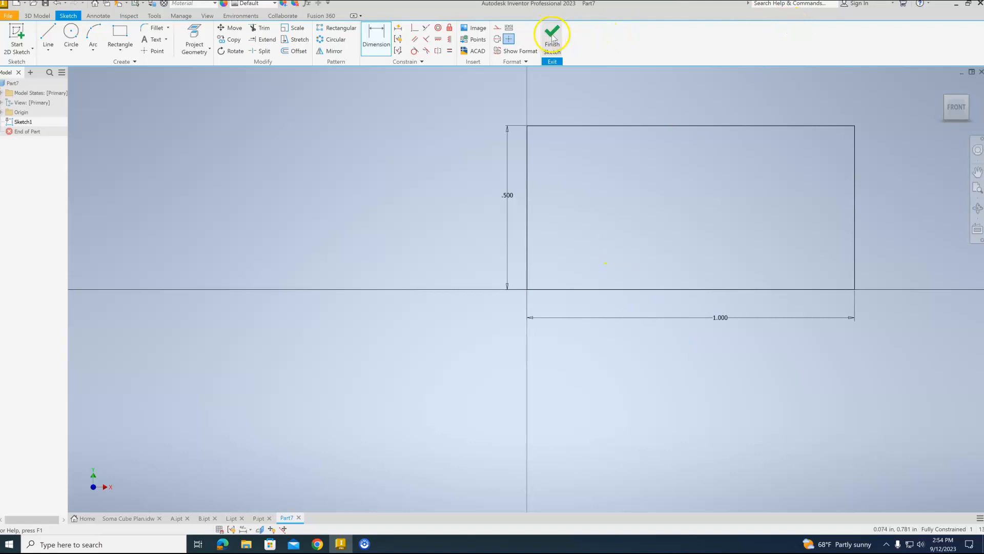
# - Extrude the rectangle 0.5 in, in the flipped direction, as Extrusion1
pyautogui.click(552, 34)
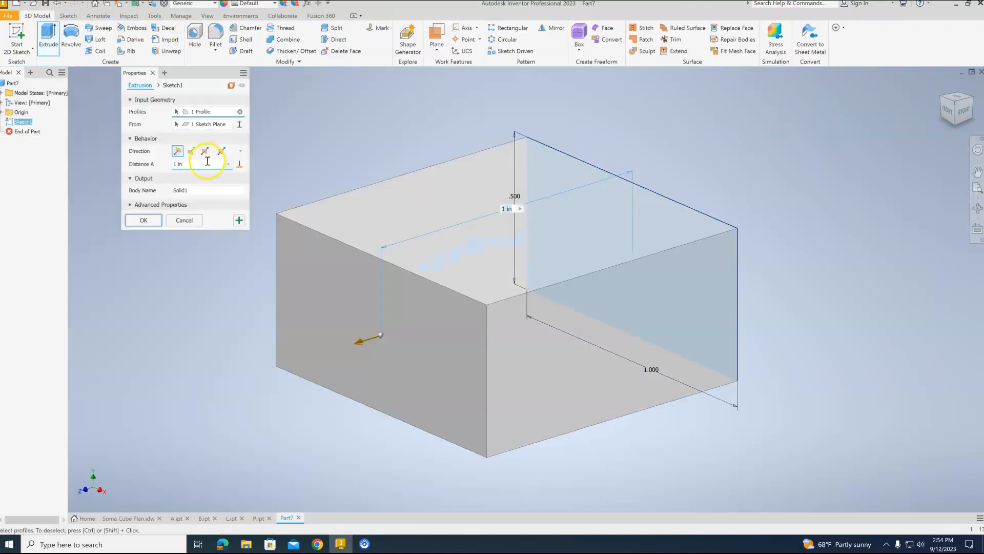
pyautogui.click(191, 151)
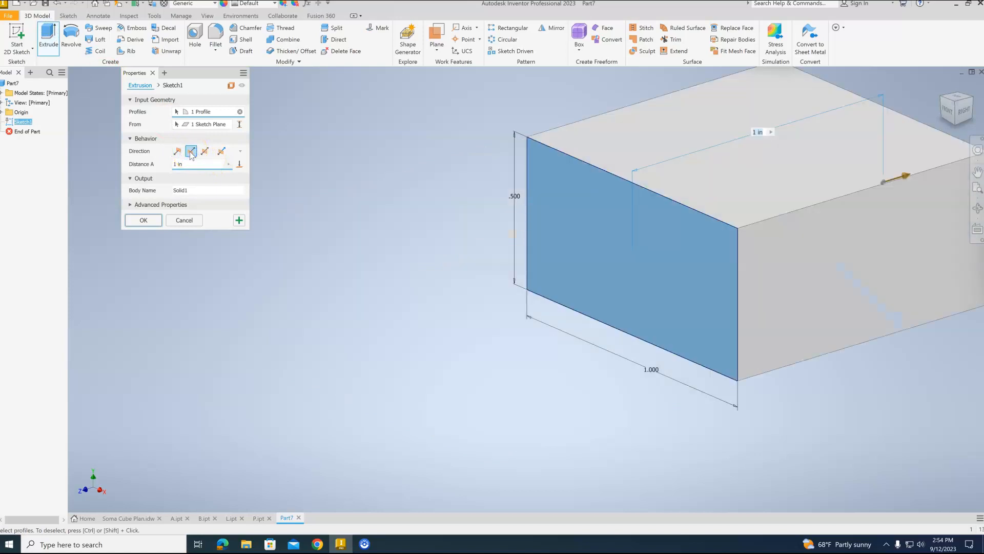
pyautogui.click(182, 164)
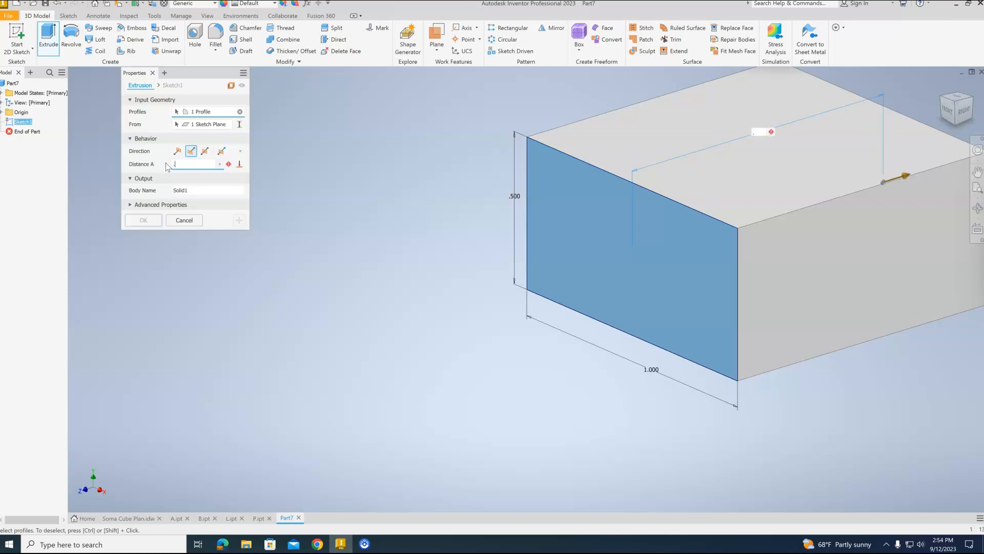
pyautogui.write('.5')
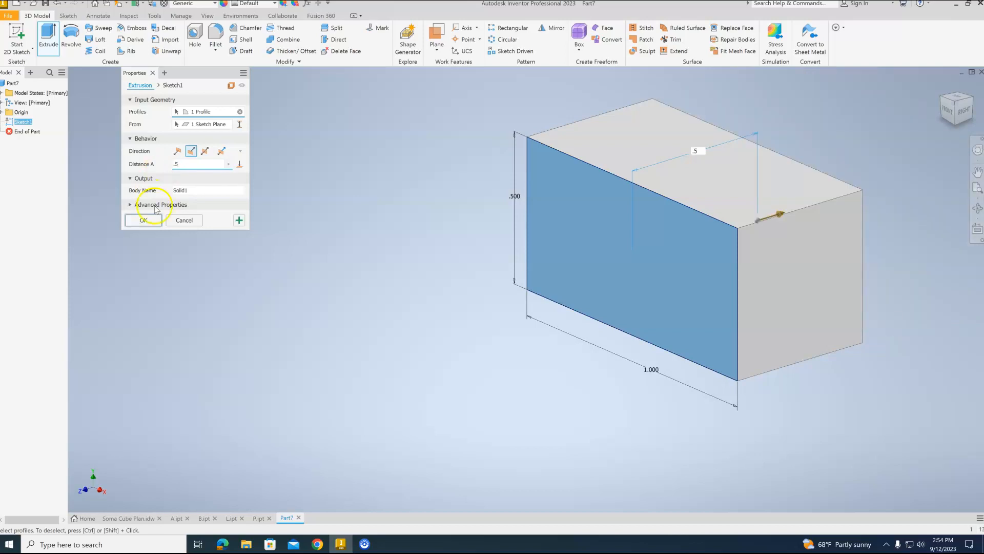
pyautogui.click(143, 220)
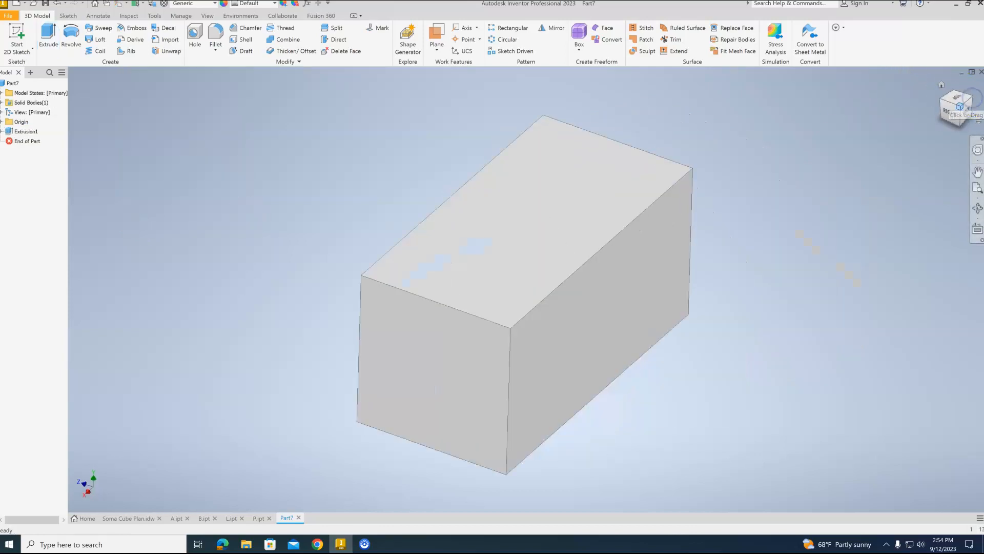
# - Sketch a vertical line across the block's back face, dimensioned 0.500 from the edge
pyautogui.click(570, 278)
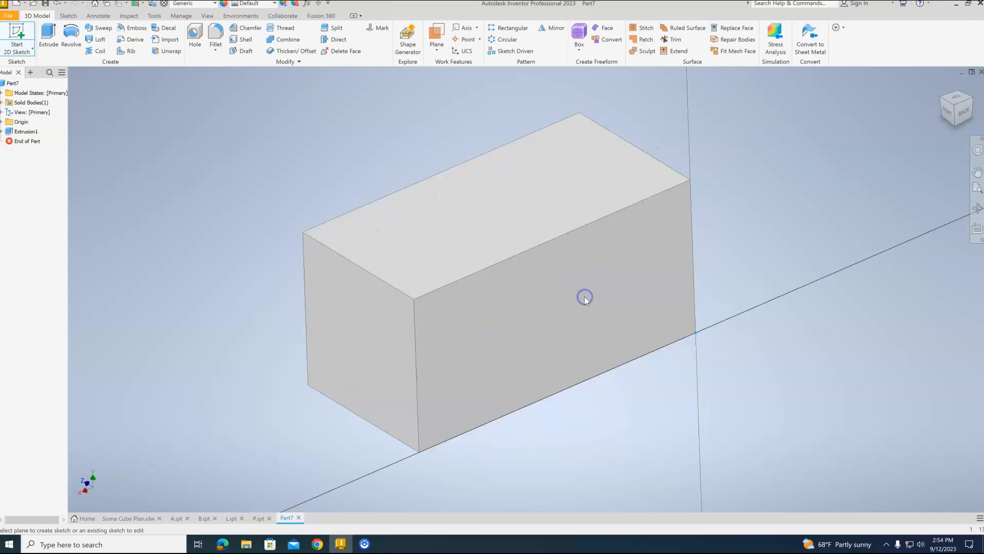
pyautogui.click(584, 296)
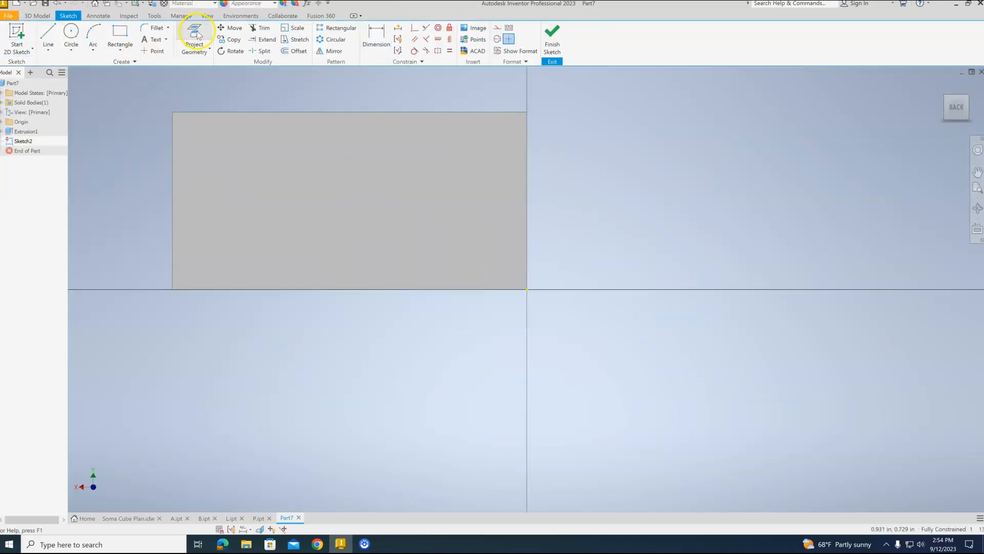
pyautogui.click(193, 34)
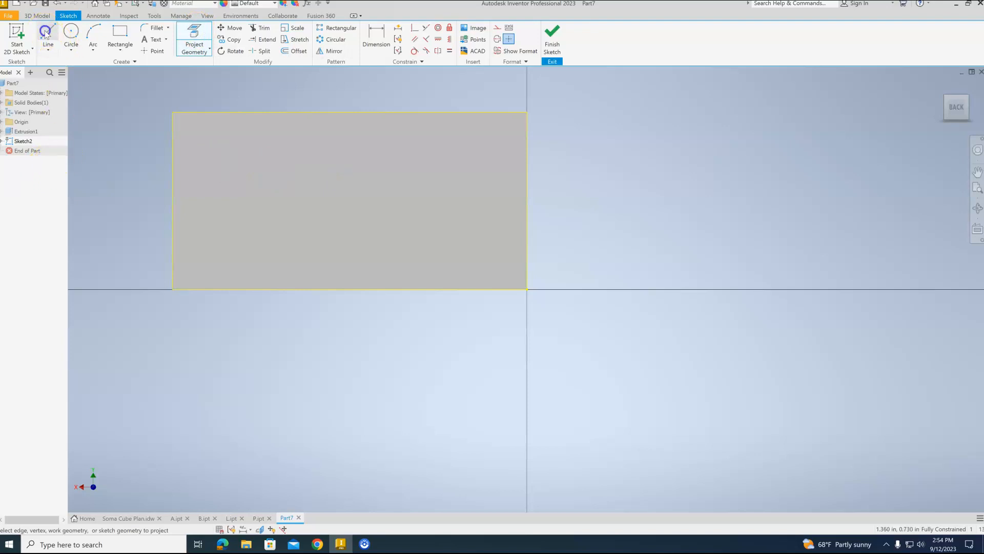
pyautogui.click(47, 32)
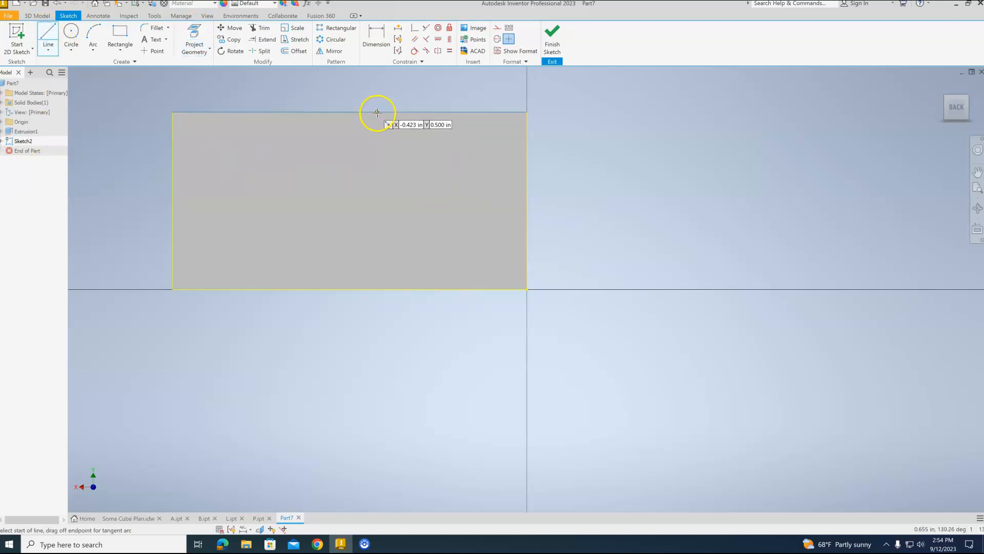
pyautogui.click(377, 113)
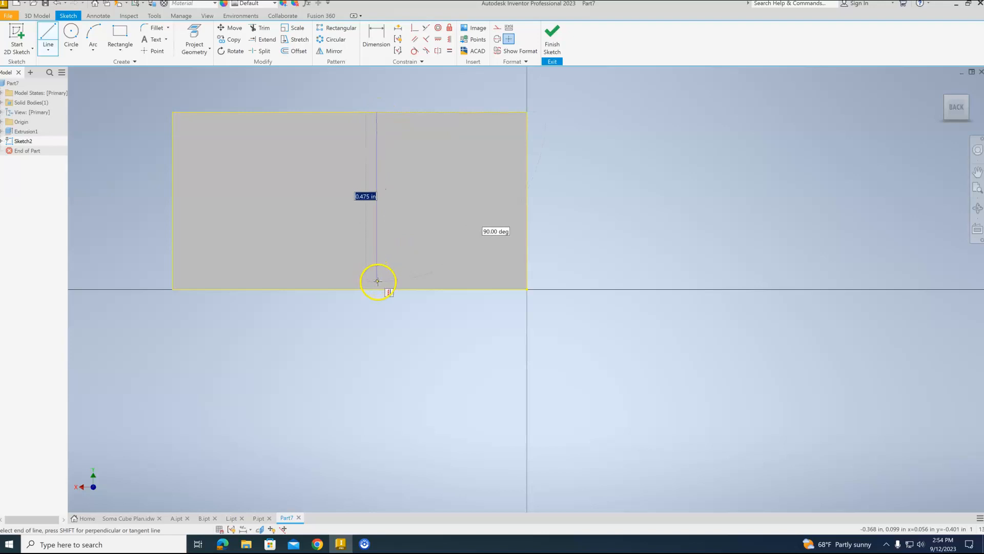
pyautogui.click(377, 281)
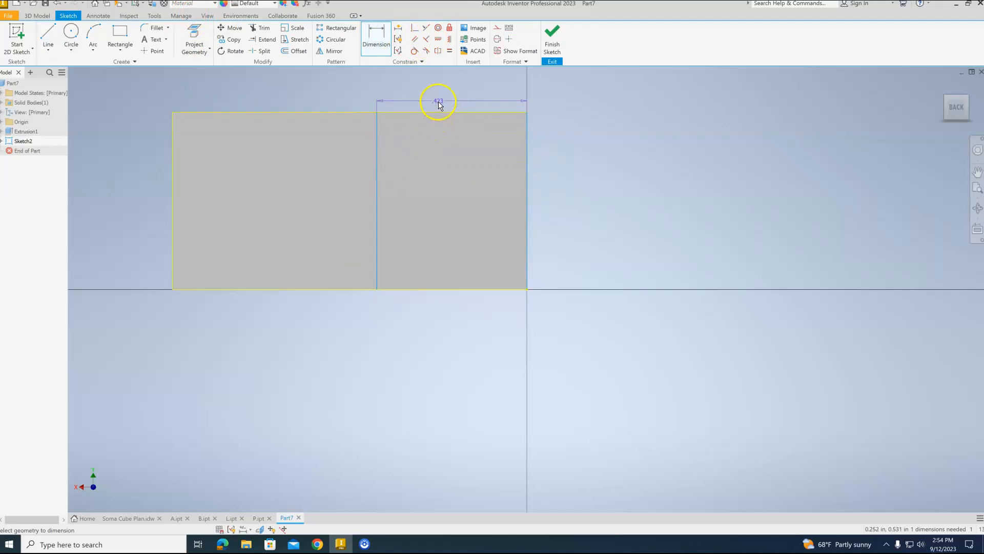
pyautogui.click(438, 100)
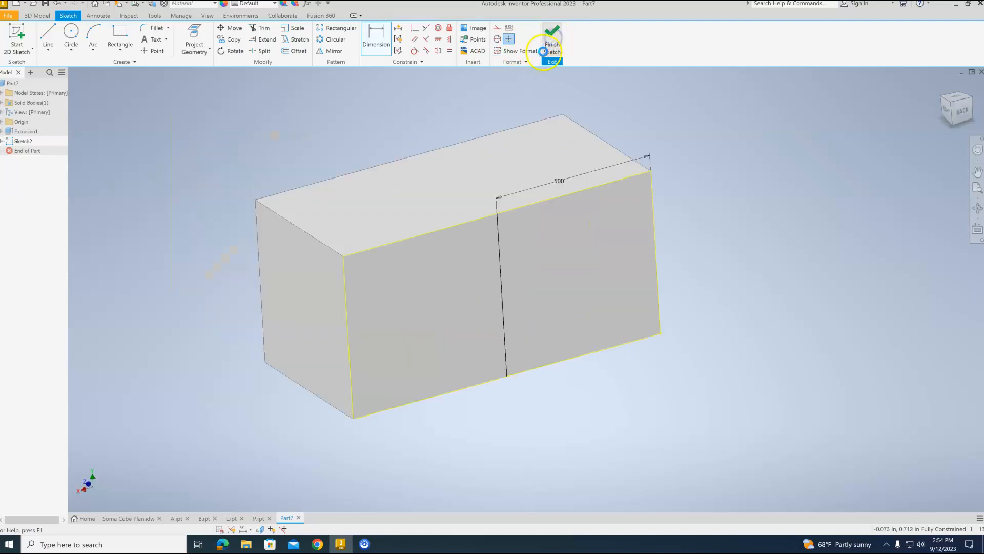
# - Extrude the 0.5 in face section outward 0.5 in as Extrusion2
pyautogui.click(551, 47)
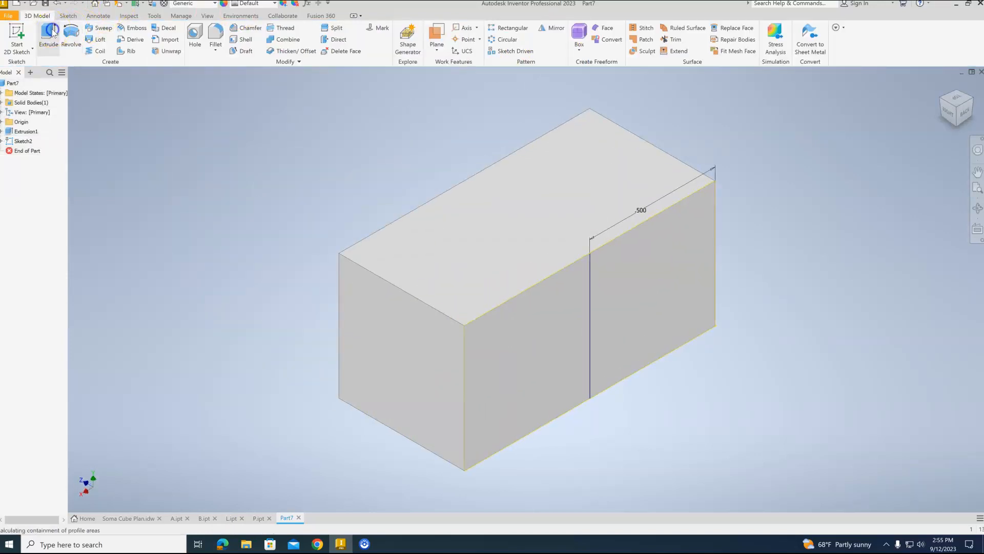
pyautogui.click(48, 36)
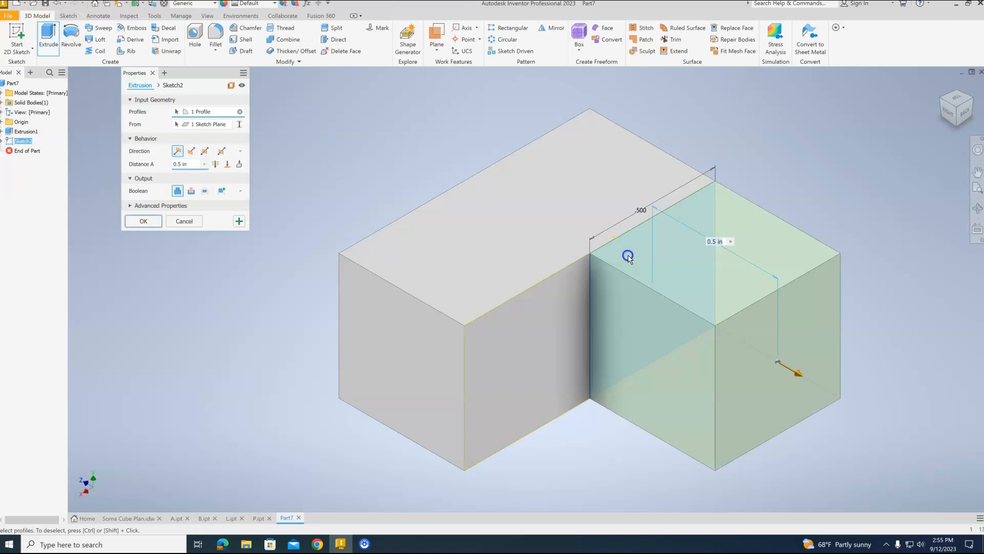
pyautogui.moveTo(262, 220)
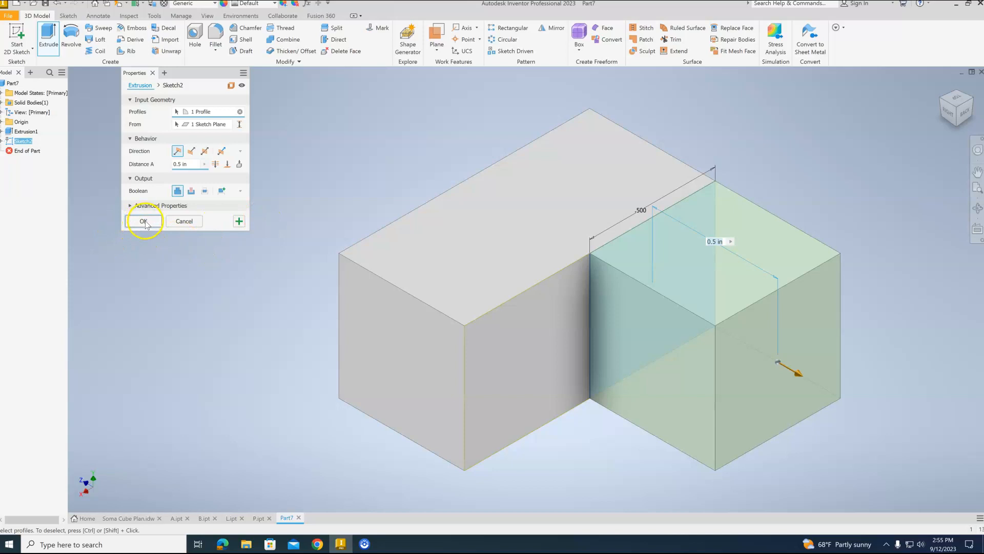
pyautogui.click(144, 221)
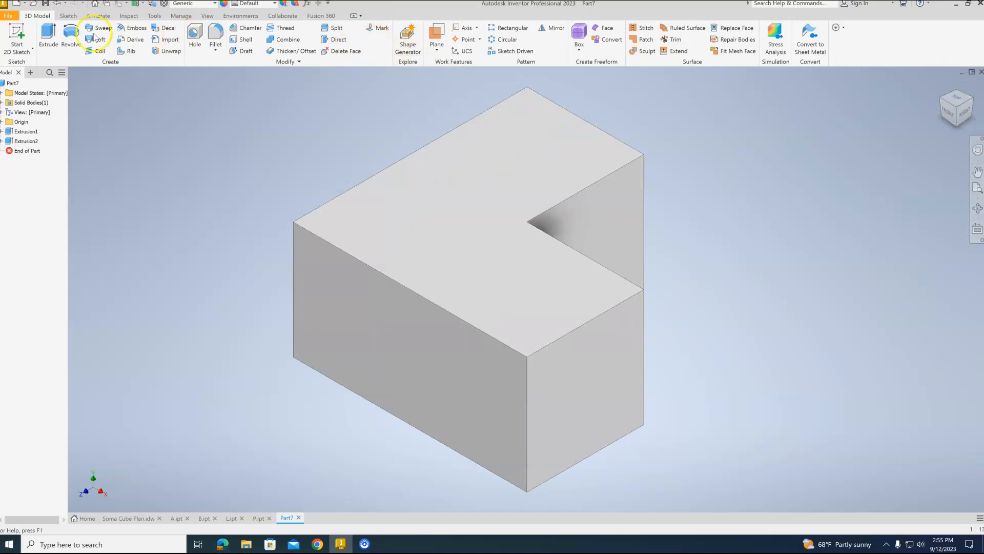
# - Save the L-shaped part as V.ipt in the Soma Cube folder
pyautogui.click(8, 16)
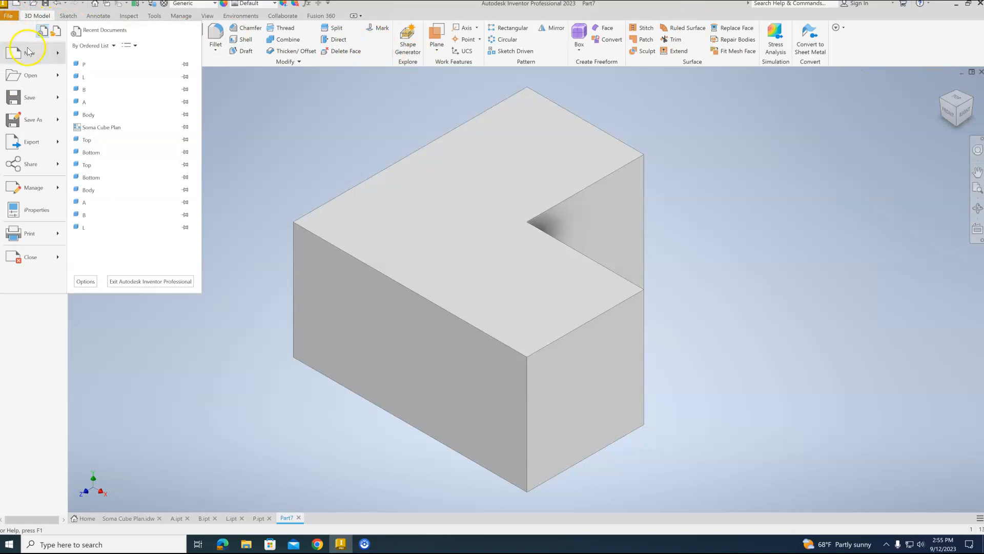
pyautogui.click(33, 120)
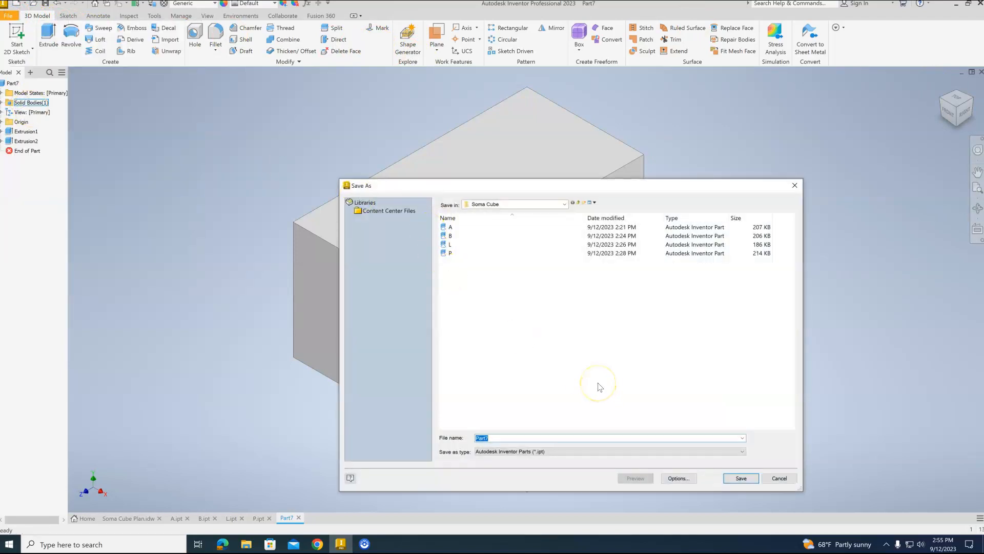
pyautogui.write('V')
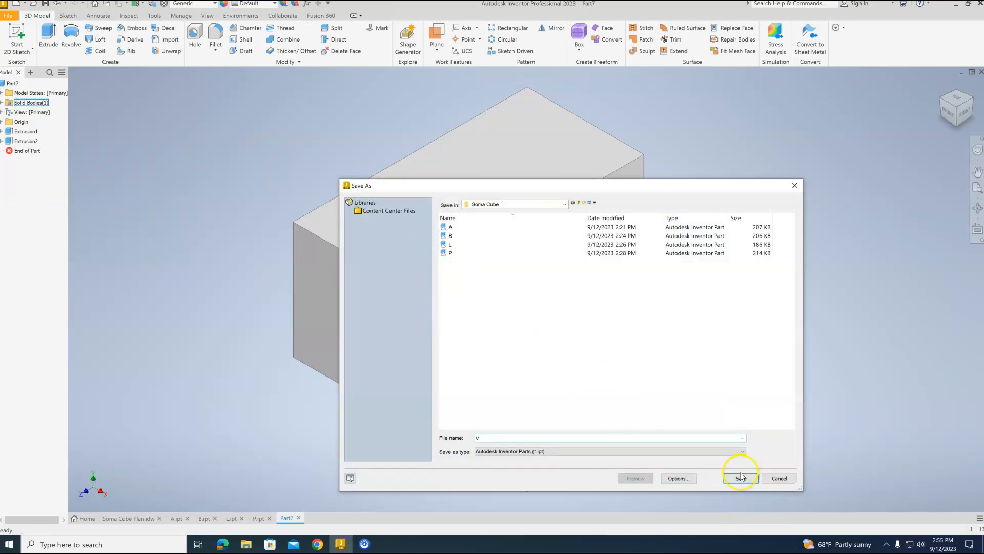
pyautogui.click(739, 478)
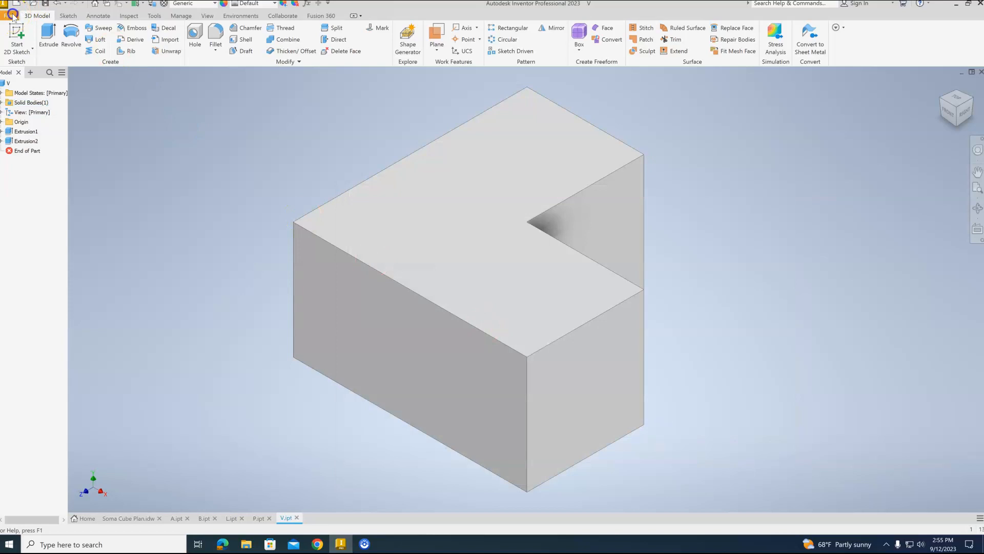
pyautogui.click(9, 16)
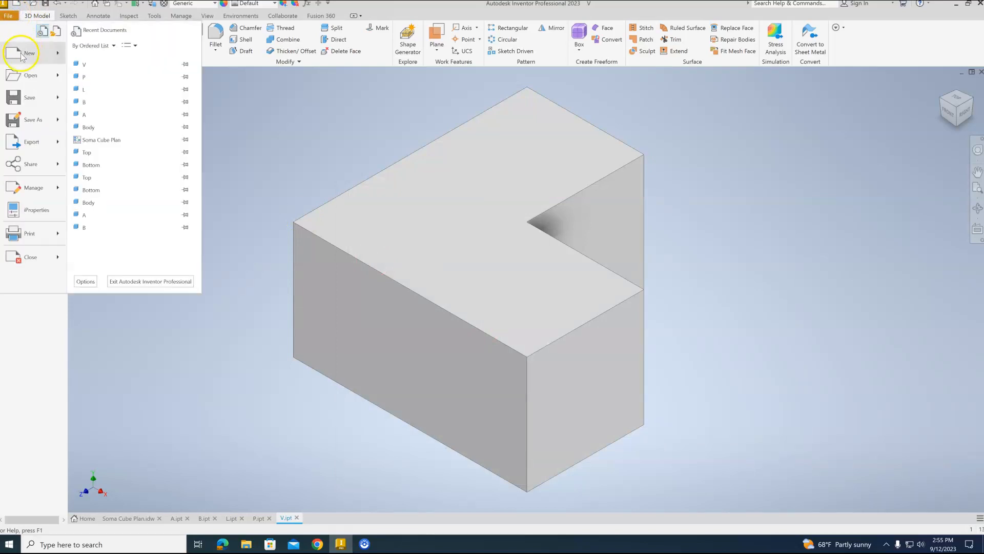
# - Create Part8 from Standard.ipt and start a sketch on its front plane
pyautogui.click(28, 52)
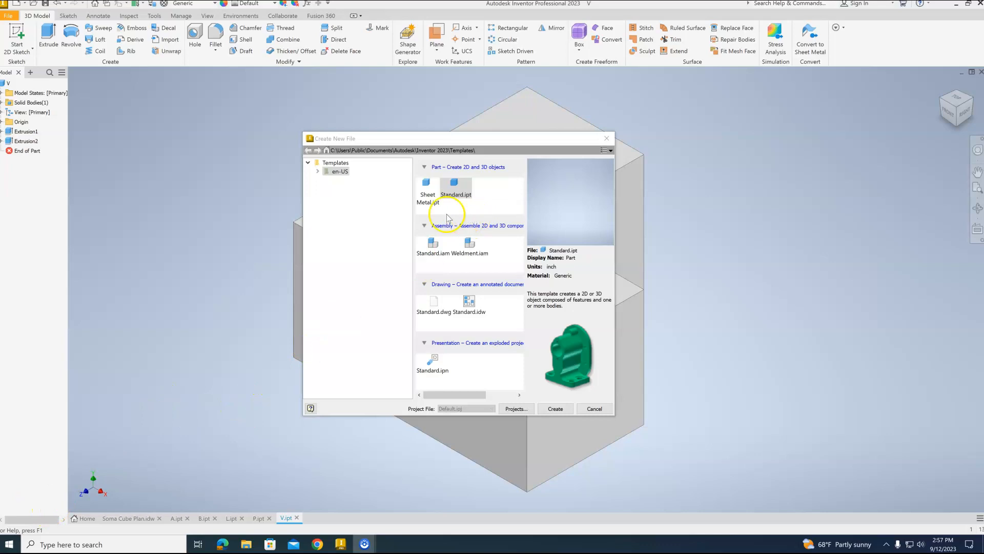
pyautogui.moveTo(472, 211)
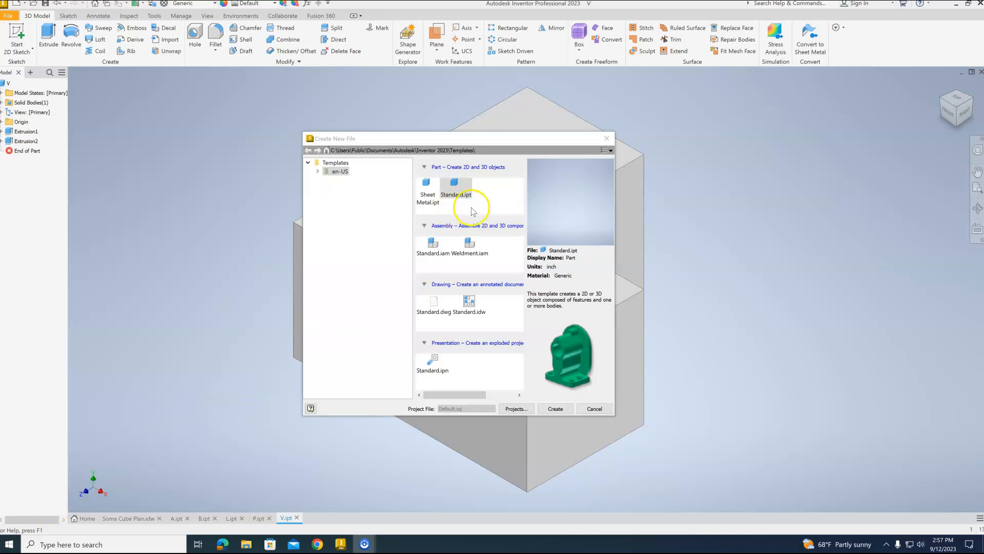
pyautogui.click(554, 408)
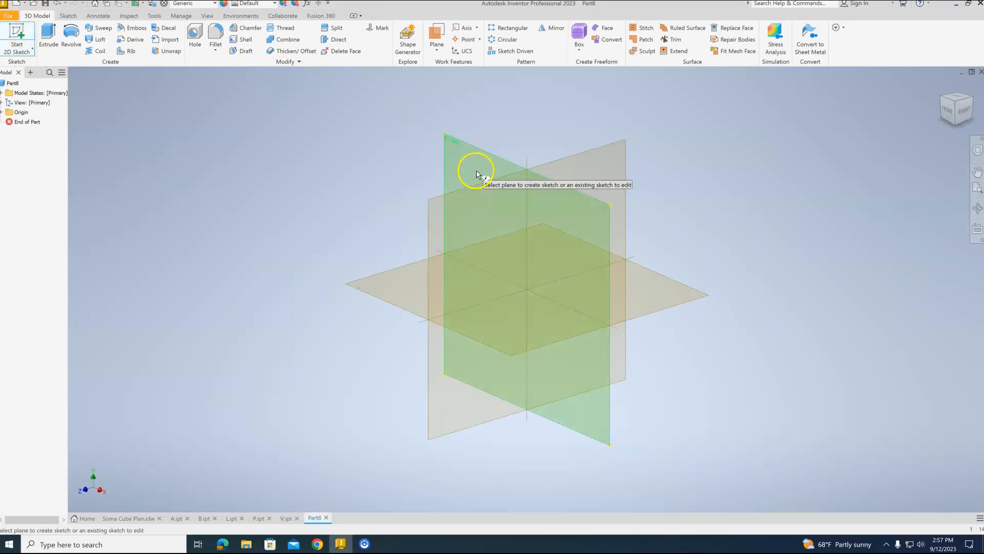
pyautogui.click(477, 176)
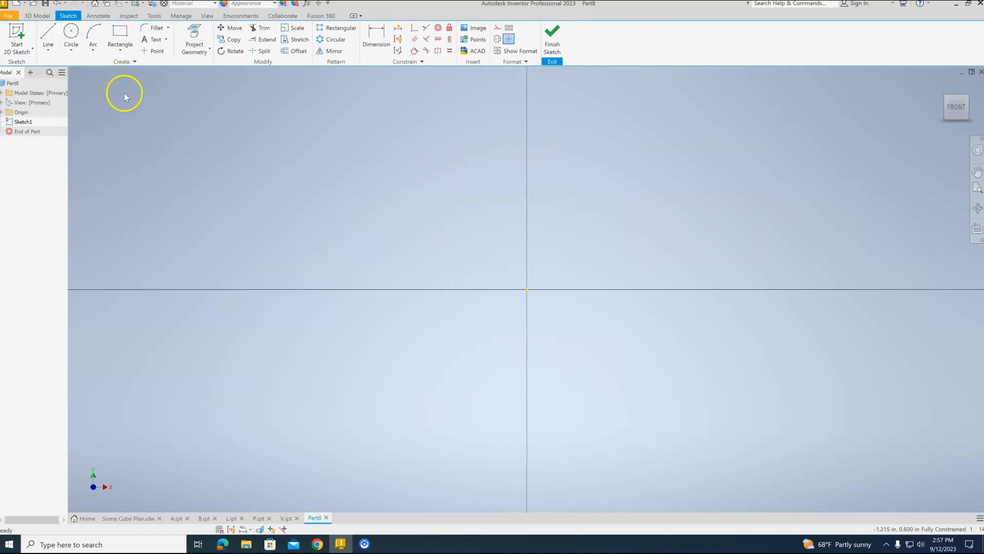
# - Draw the T-shaped outline with lines starting at the sketch origin
pyautogui.click(48, 39)
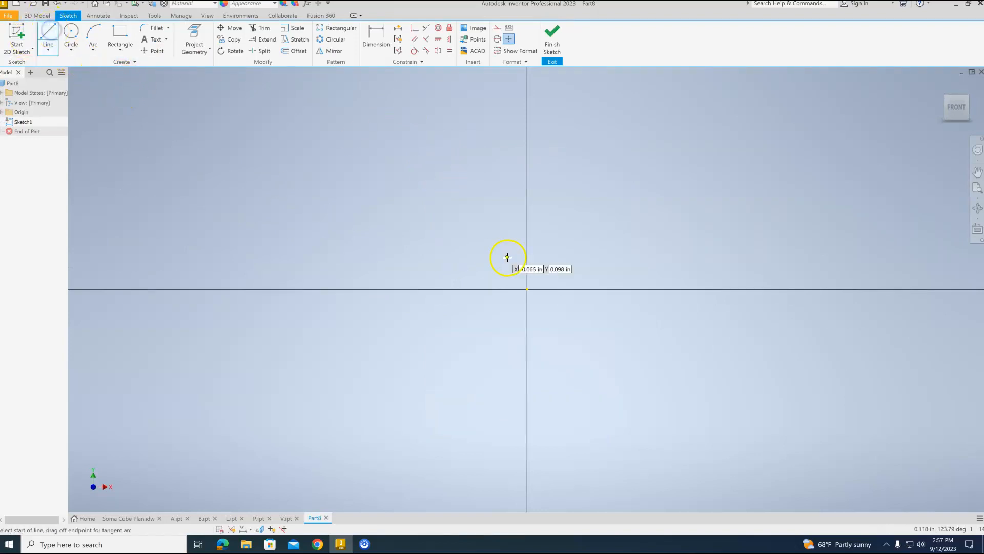
pyautogui.moveTo(503, 258)
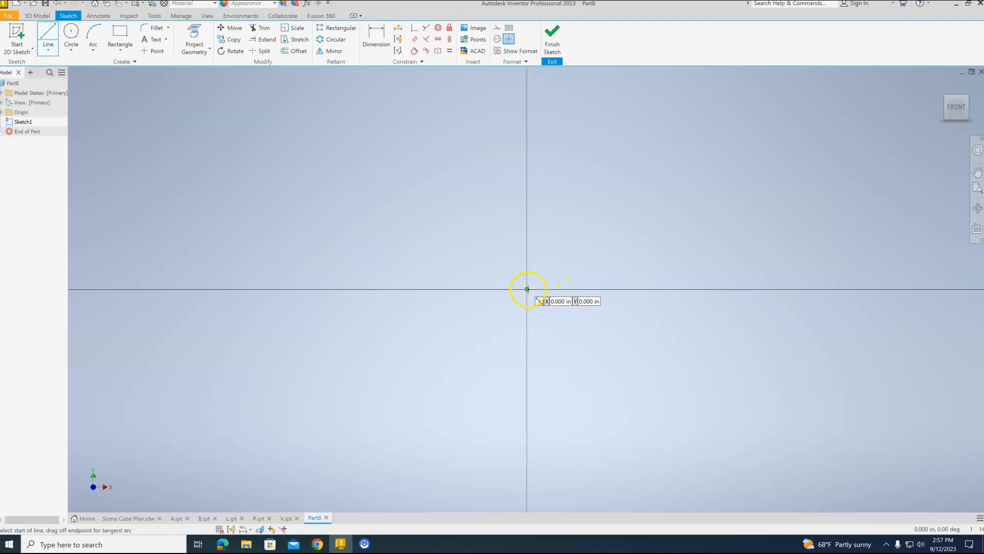
pyautogui.click(528, 290)
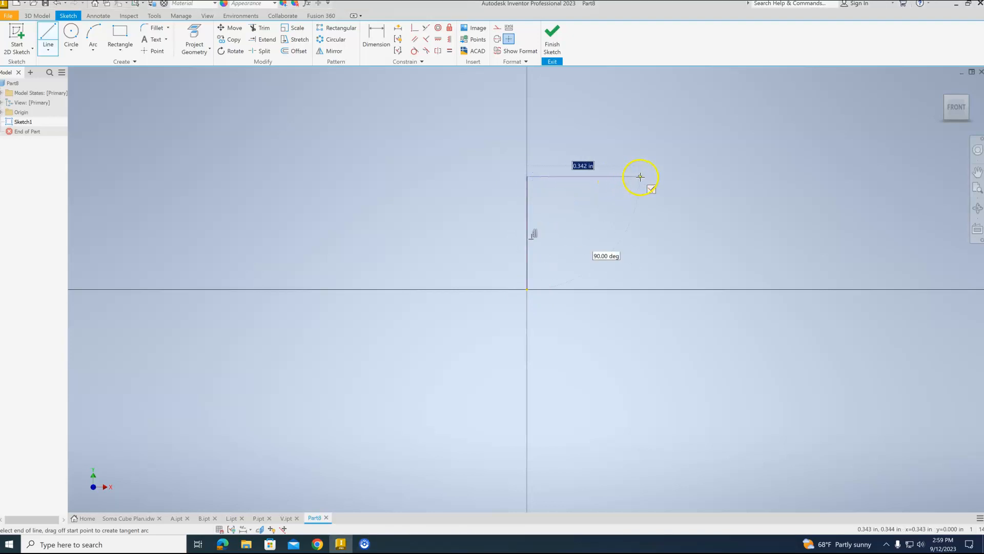
pyautogui.click(652, 176)
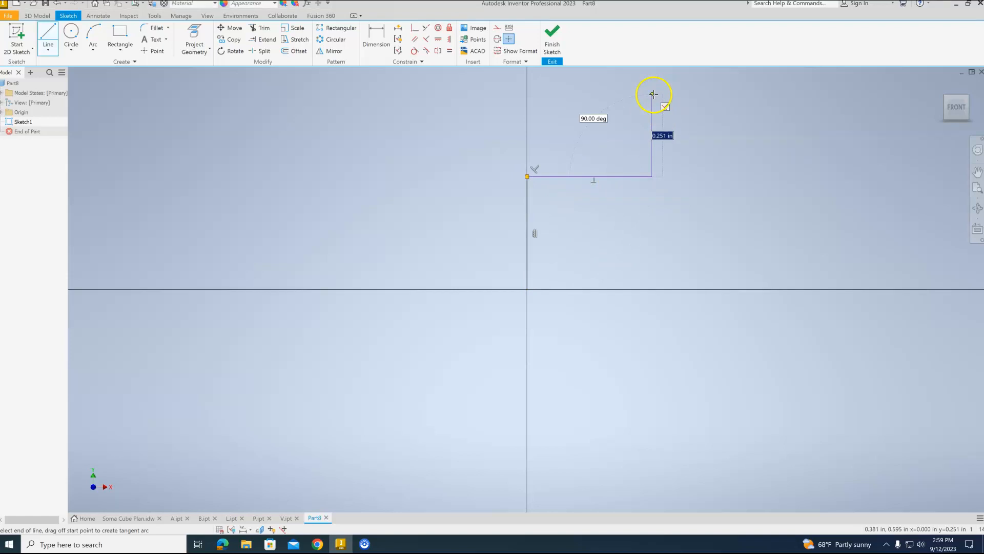
pyautogui.click(653, 94)
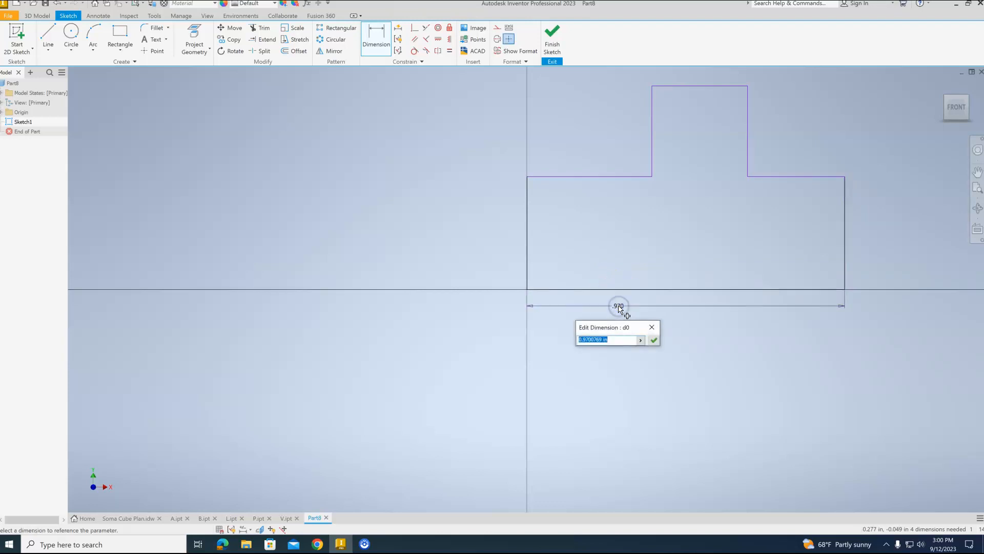
pyautogui.write('1')
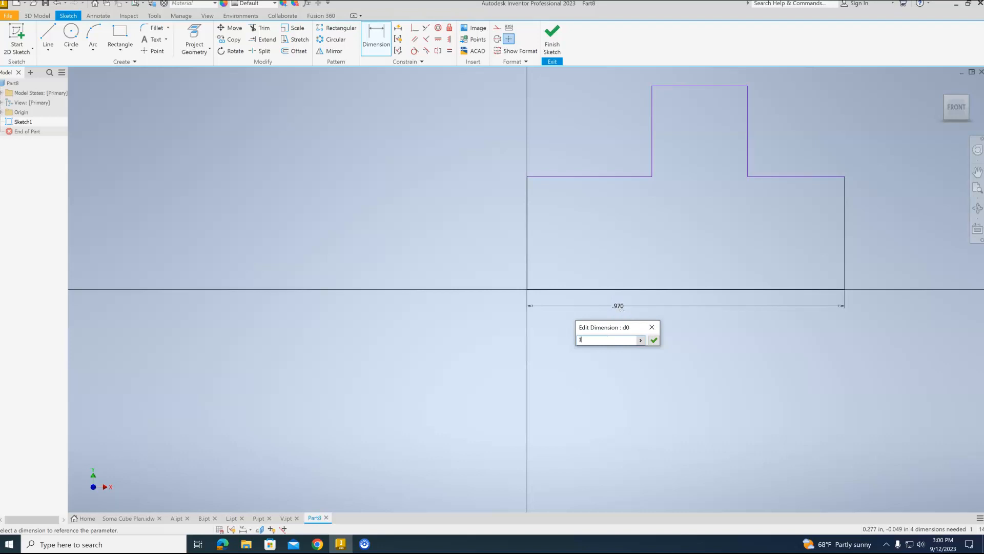
pyautogui.write('.5')
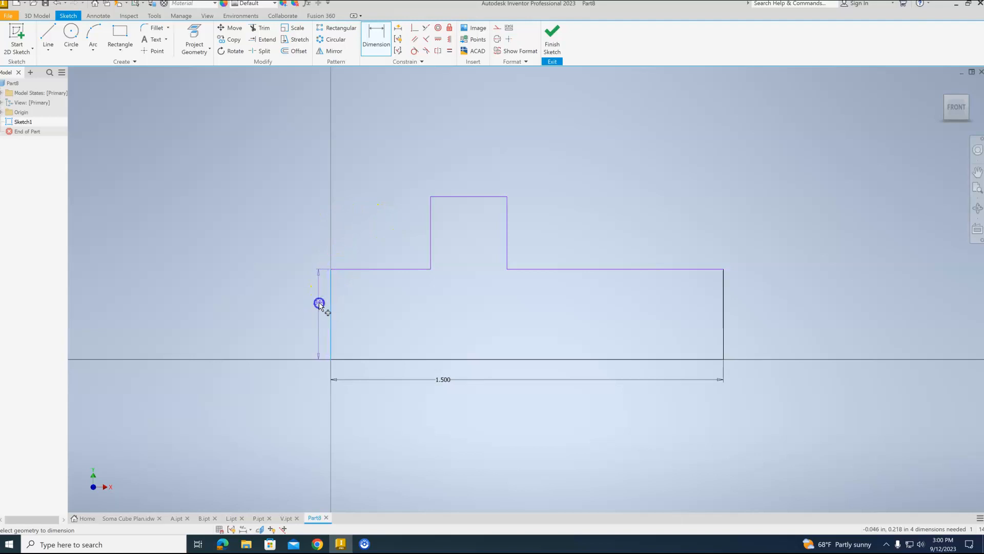
# - Dimension the T profile: 1.5 in base, 0.5 in heights and 0.5 in ledges
pyautogui.click(319, 303)
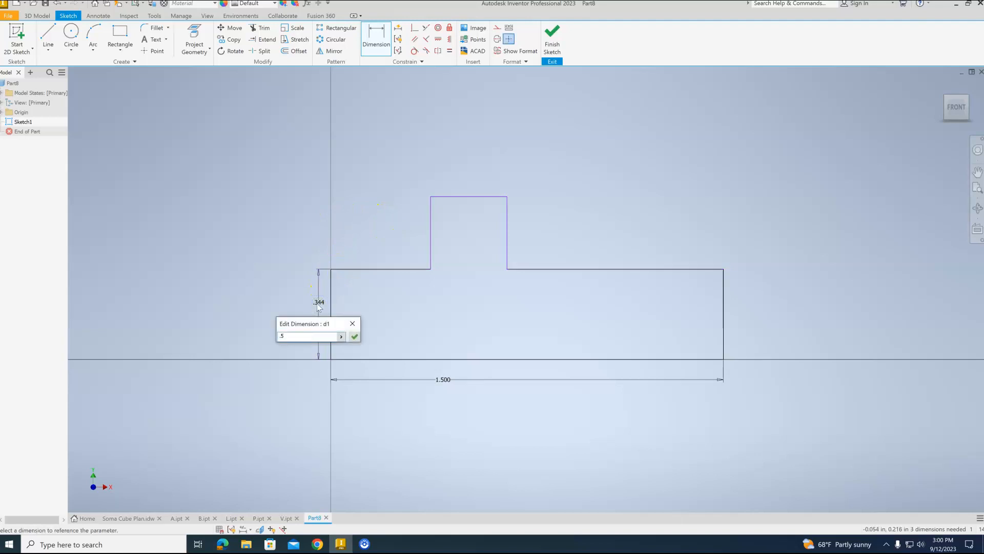
pyautogui.click(354, 336)
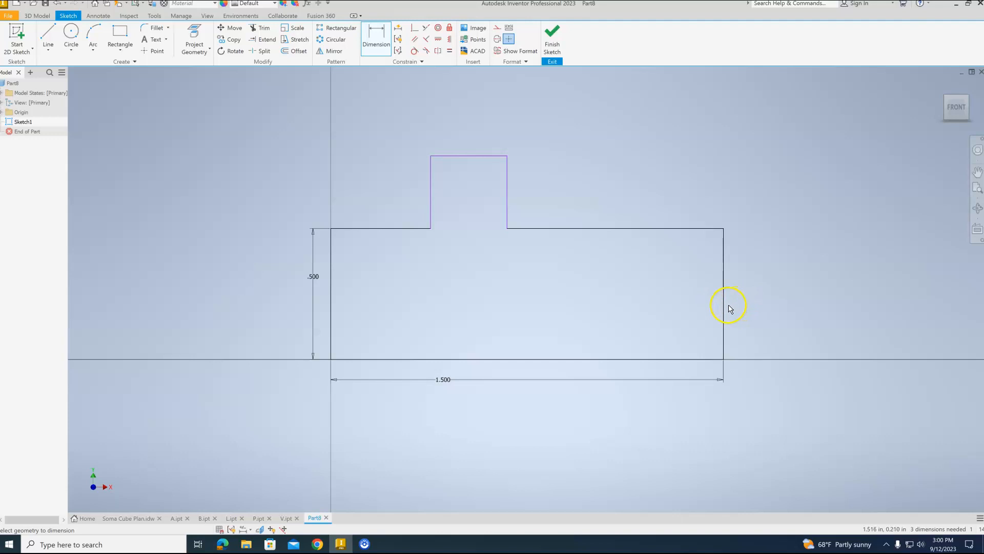
pyautogui.moveTo(380, 227)
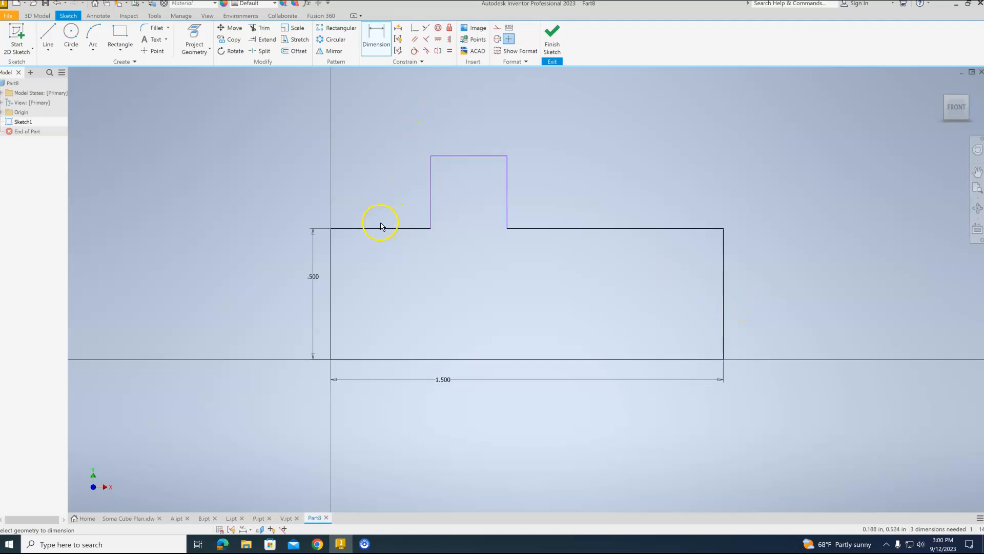
pyautogui.click(377, 231)
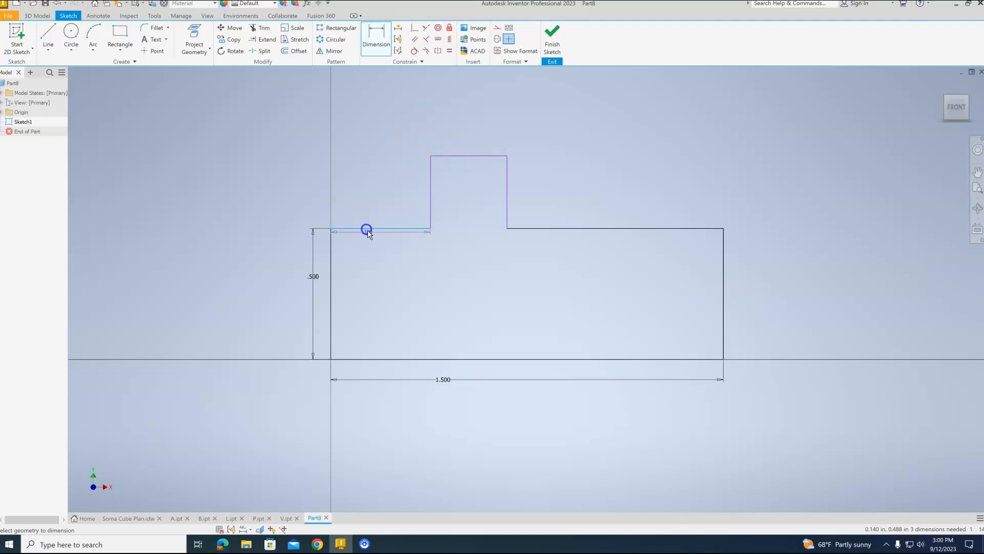
pyautogui.click(366, 230)
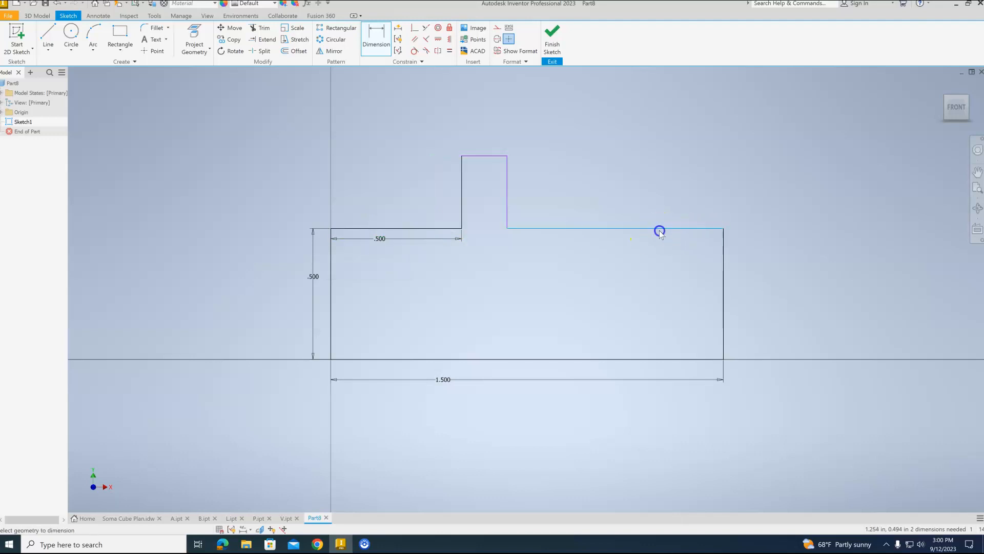
pyautogui.click(659, 230)
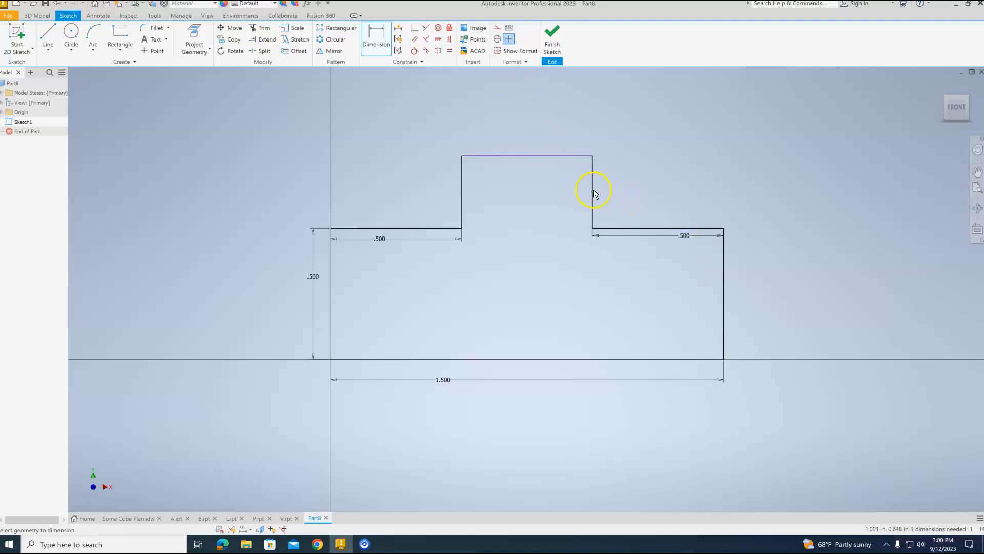
pyautogui.click(604, 181)
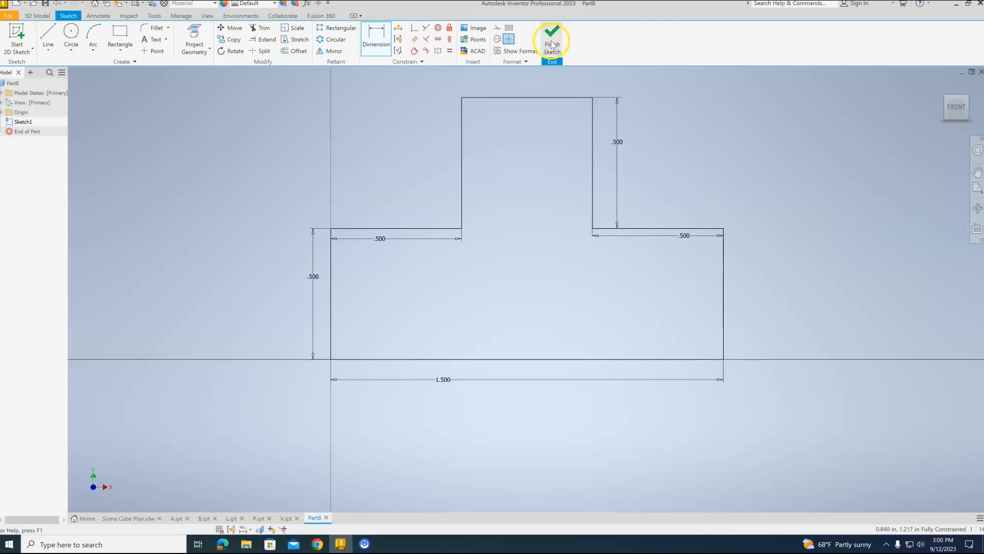
# - Extrude the T profile 0.5 in, in the flipped direction, as Extrusion1
pyautogui.click(551, 41)
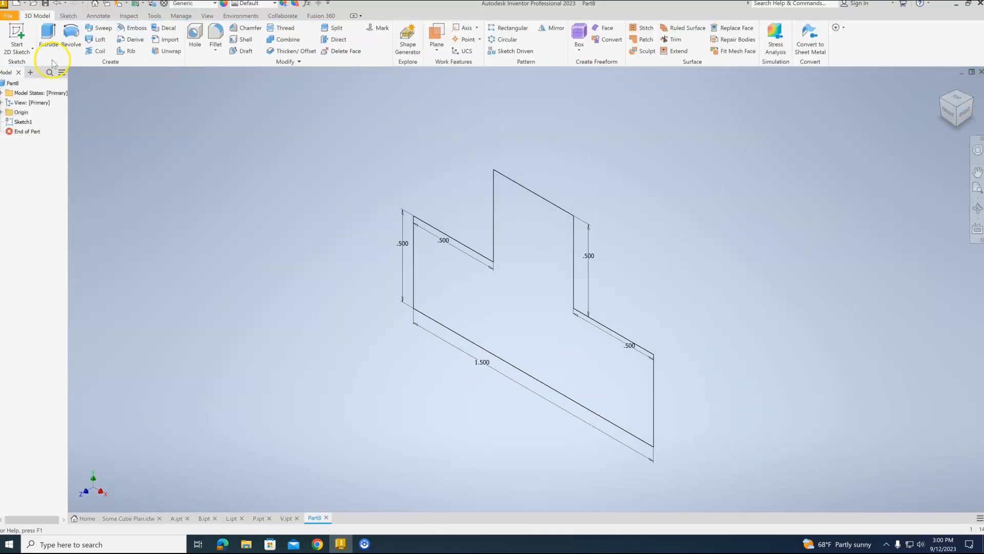
pyautogui.click(48, 33)
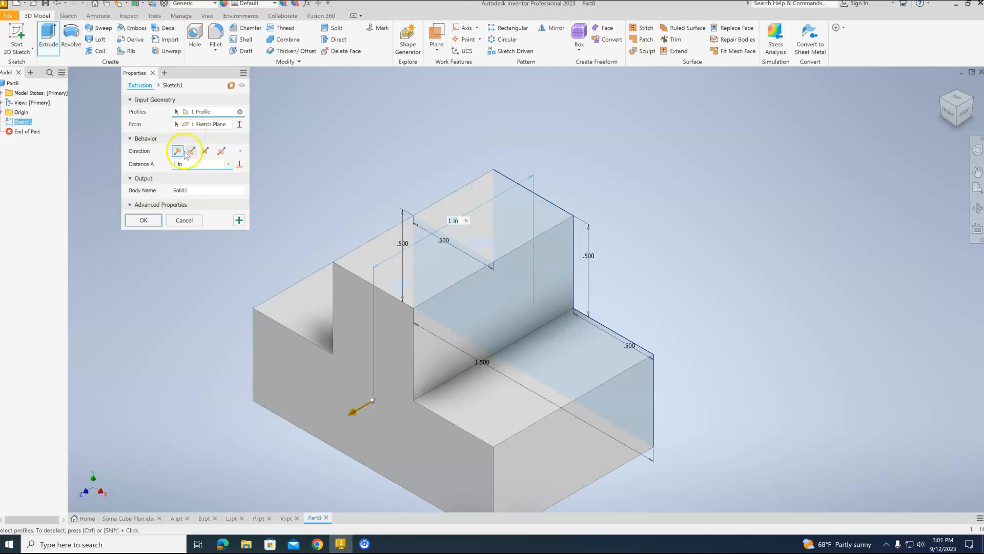
pyautogui.click(191, 151)
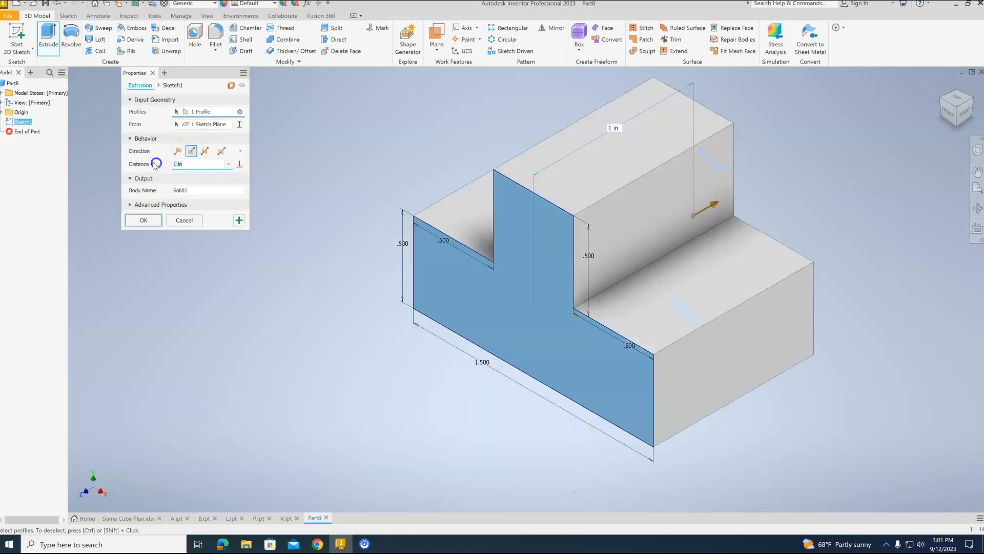
pyautogui.write('.5')
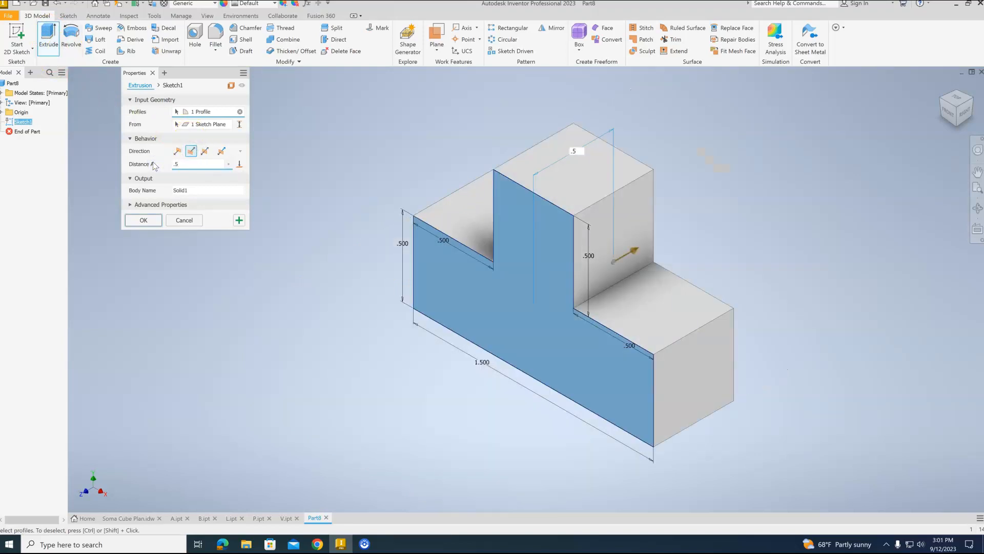
pyautogui.click(143, 220)
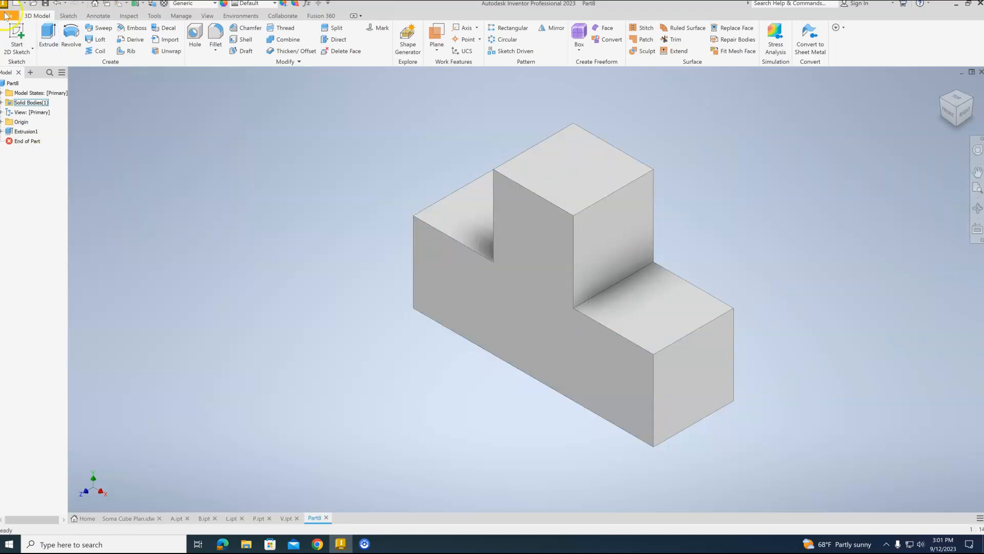
# - Save the T-shaped part as T.ipt in Soma Cube and begin a new part
pyautogui.click(8, 16)
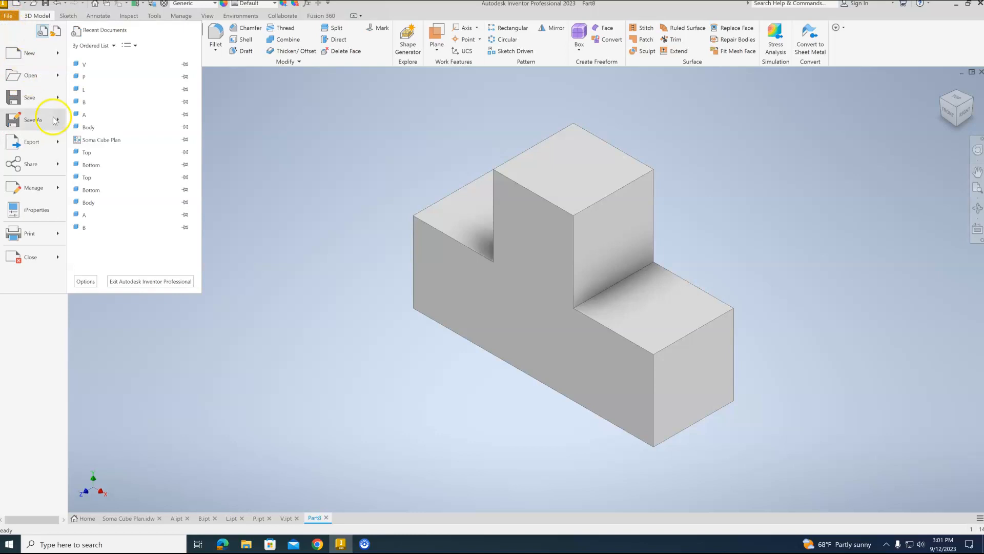
pyautogui.click(33, 120)
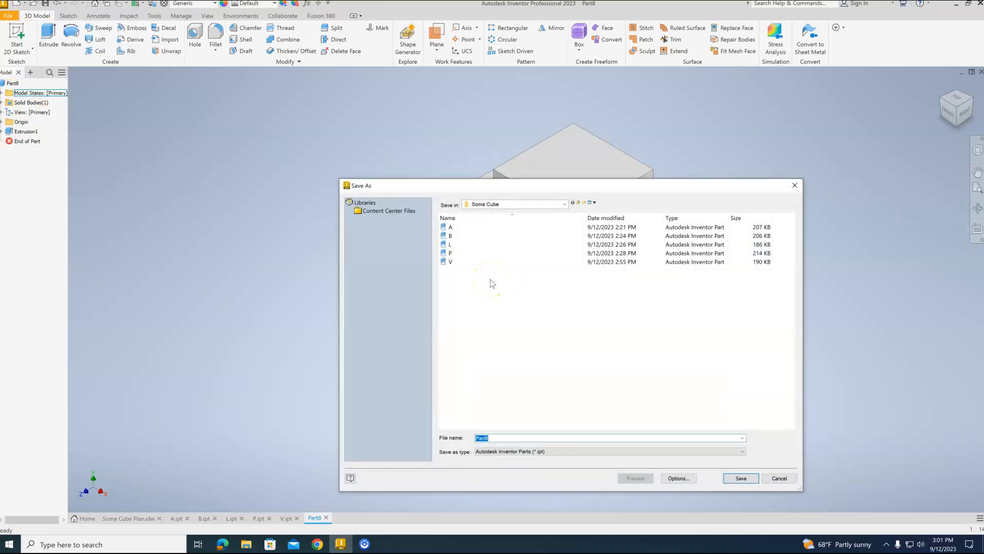
pyautogui.write('T')
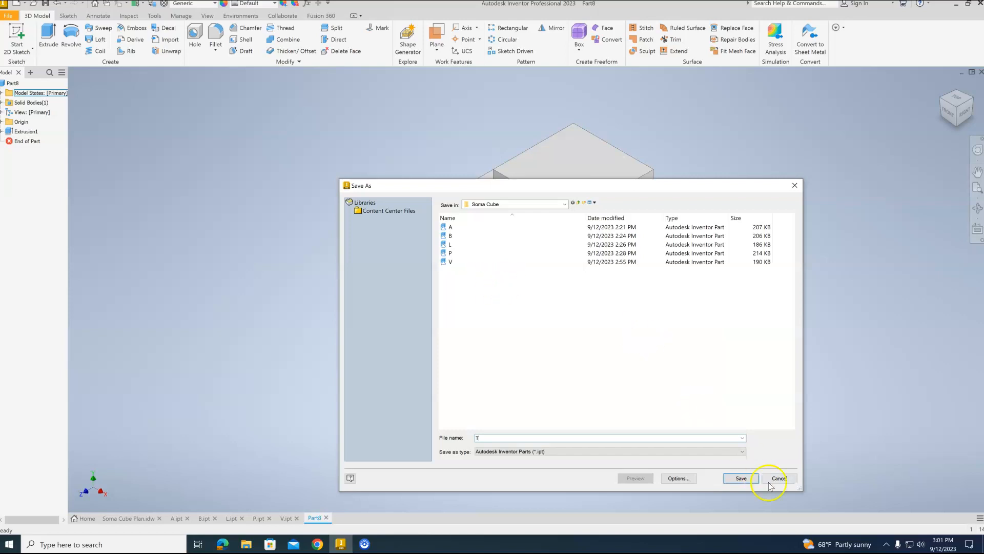
pyautogui.click(740, 478)
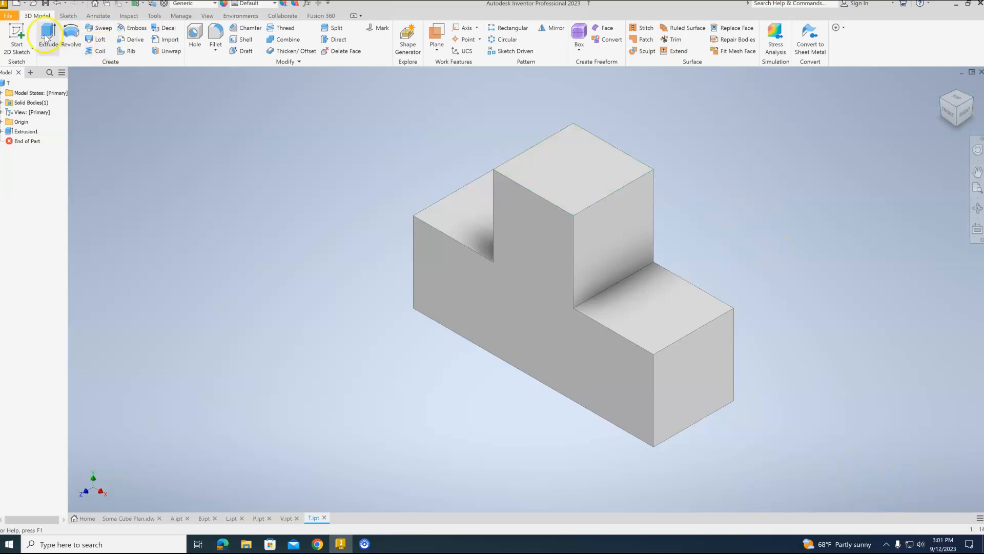
pyautogui.click(8, 15)
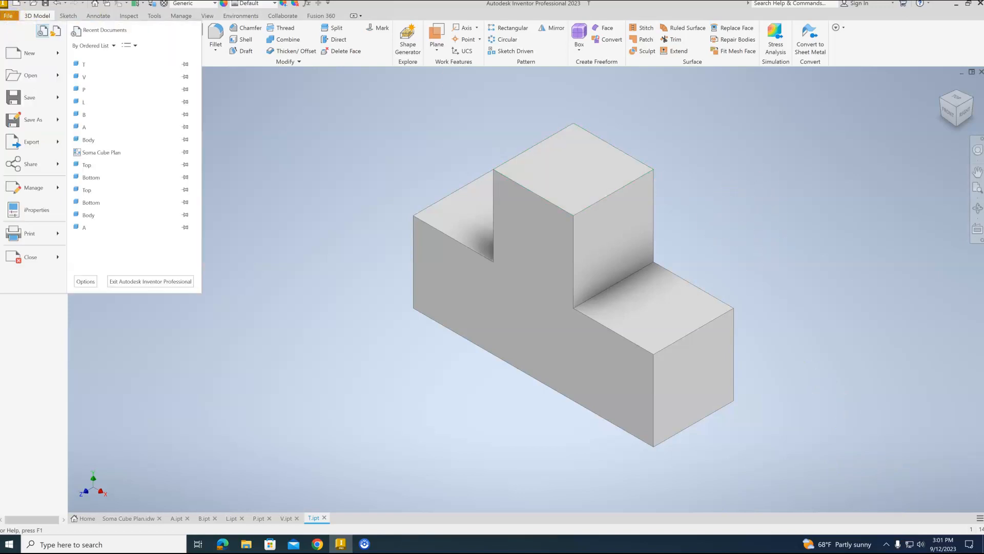
pyautogui.click(29, 53)
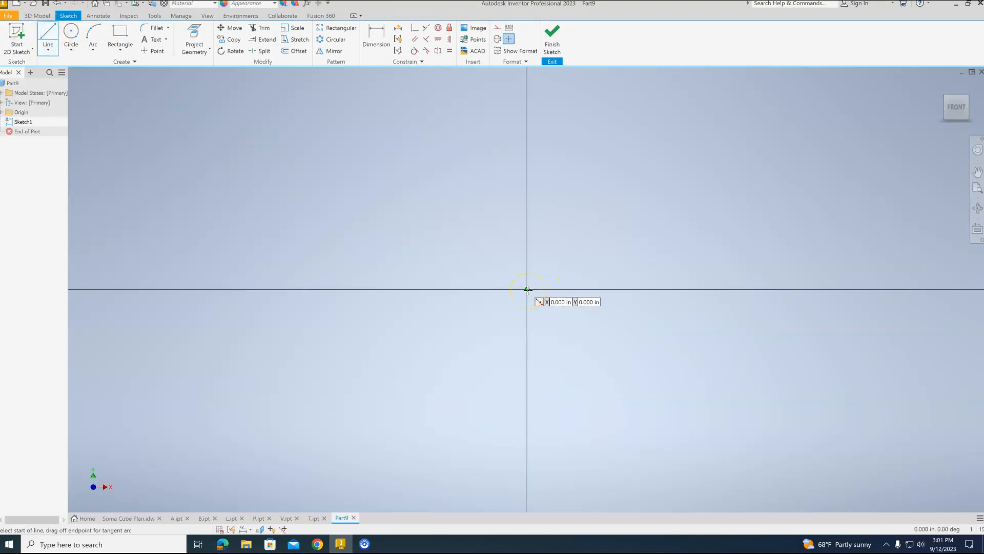
# - Begin the stepped Z-block outline at the sketch origin
pyautogui.click(527, 289)
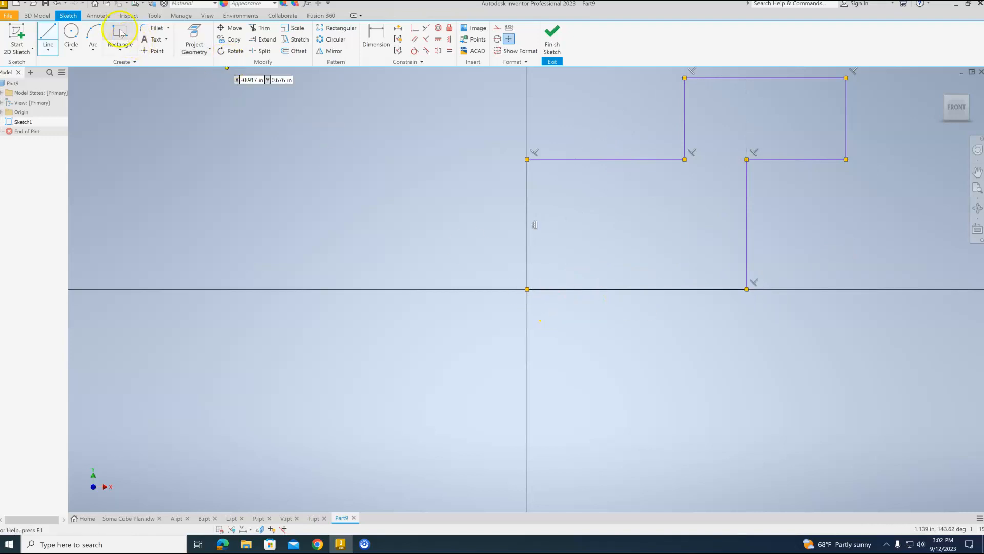
# - Dimension the Z outline: bottom and top edges 1 in, right height and left step width
pyautogui.click(376, 31)
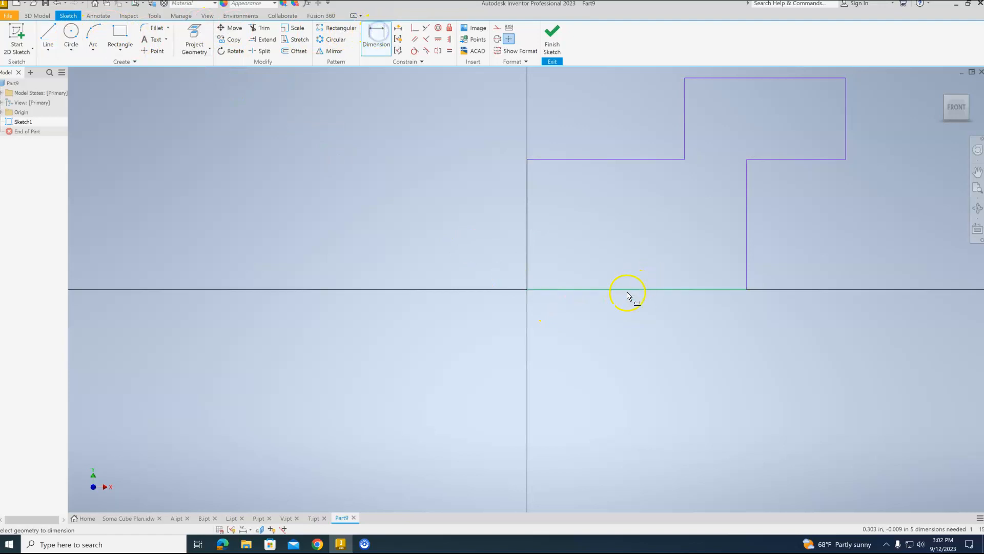
pyautogui.click(636, 289)
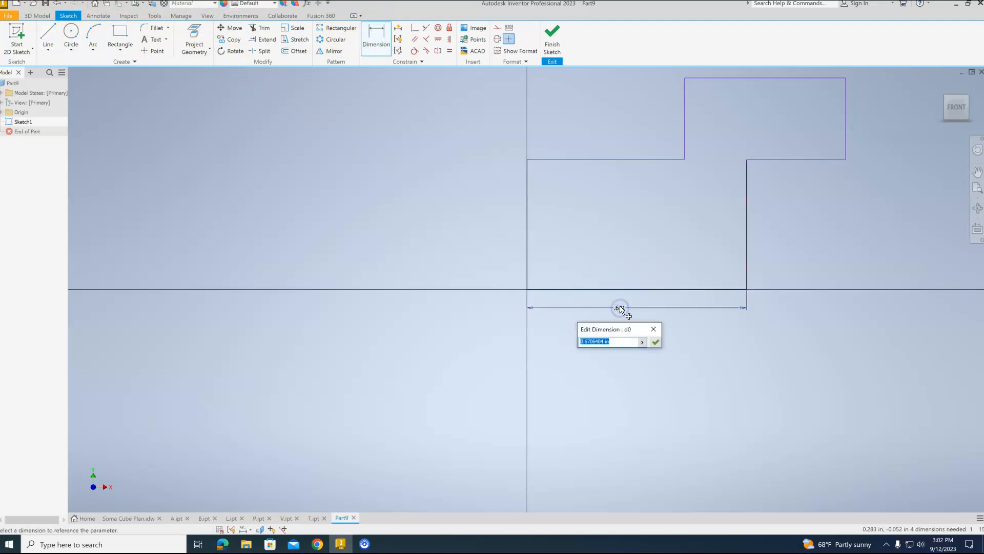
pyautogui.write('1')
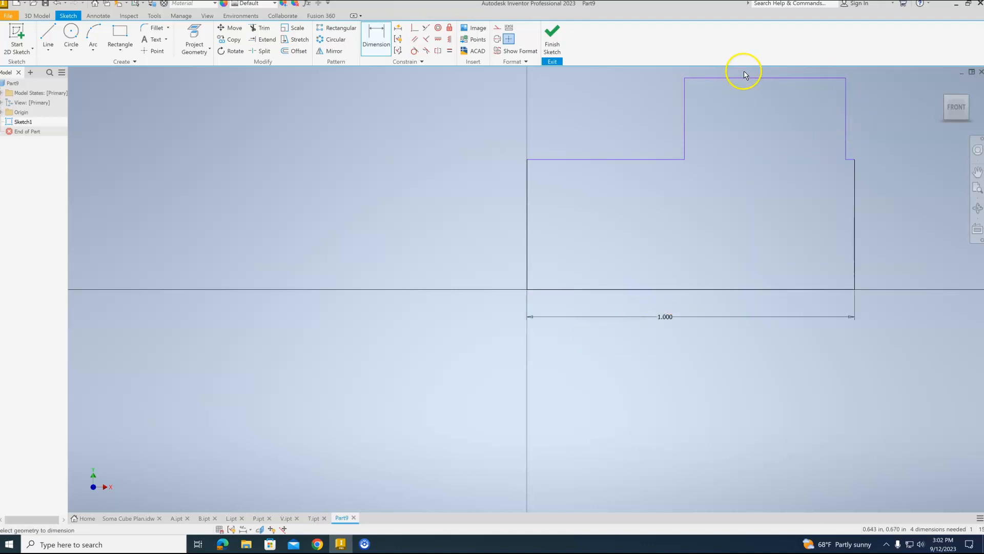
pyautogui.click(760, 77)
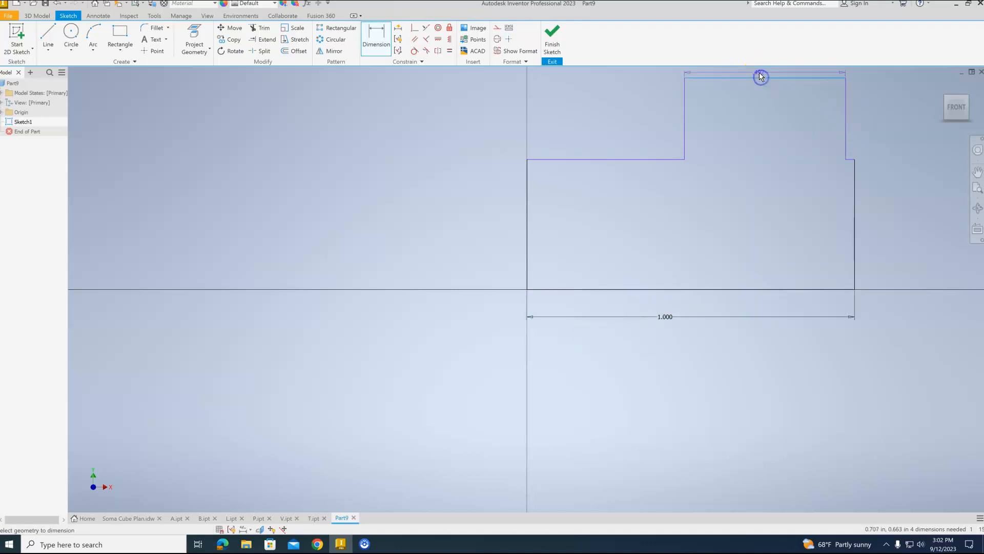
pyautogui.click(760, 74)
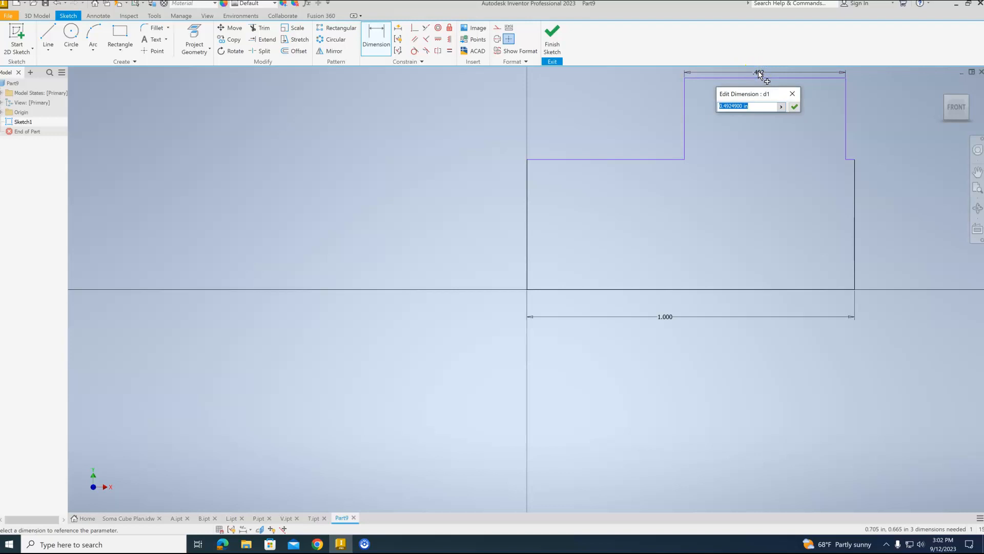
pyautogui.write('1')
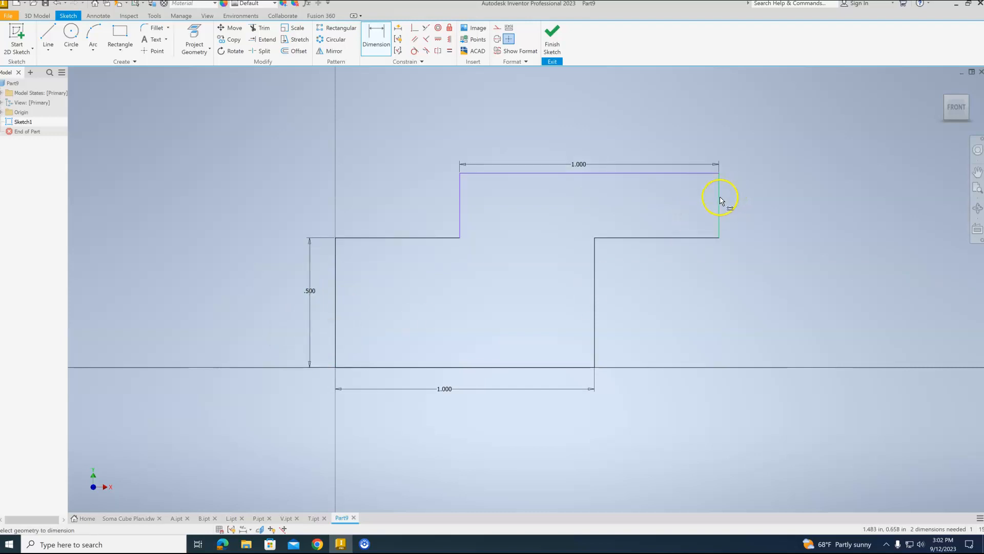
pyautogui.click(718, 201)
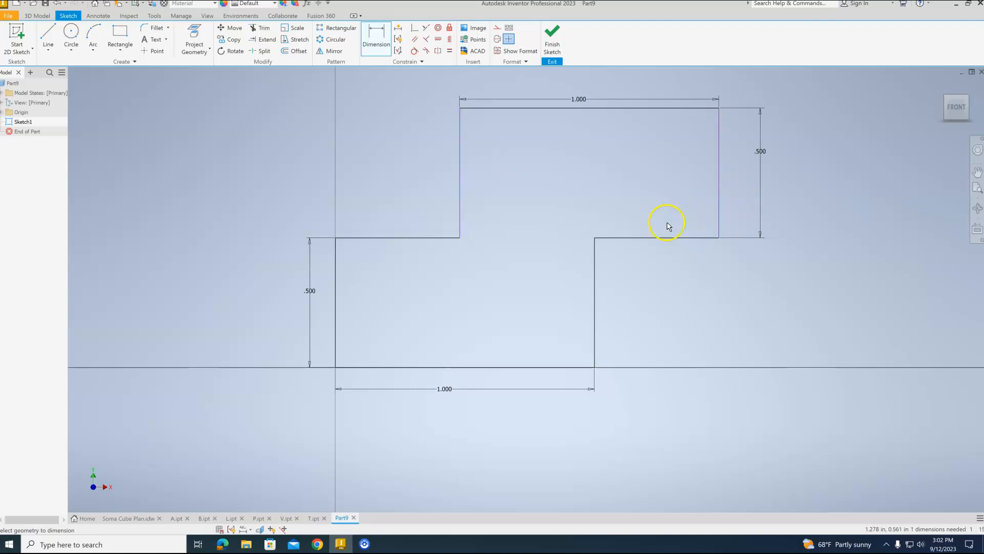
pyautogui.moveTo(476, 234)
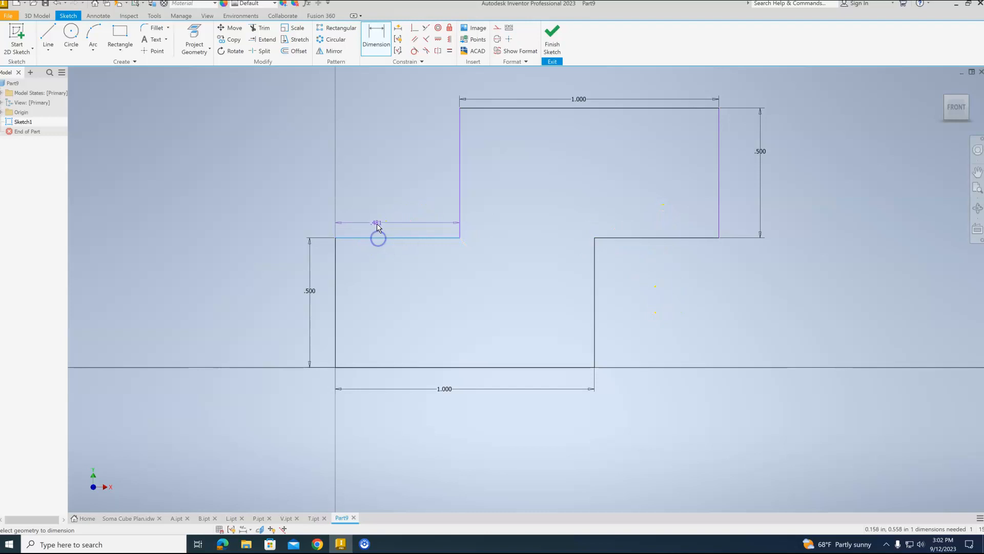
pyautogui.click(377, 221)
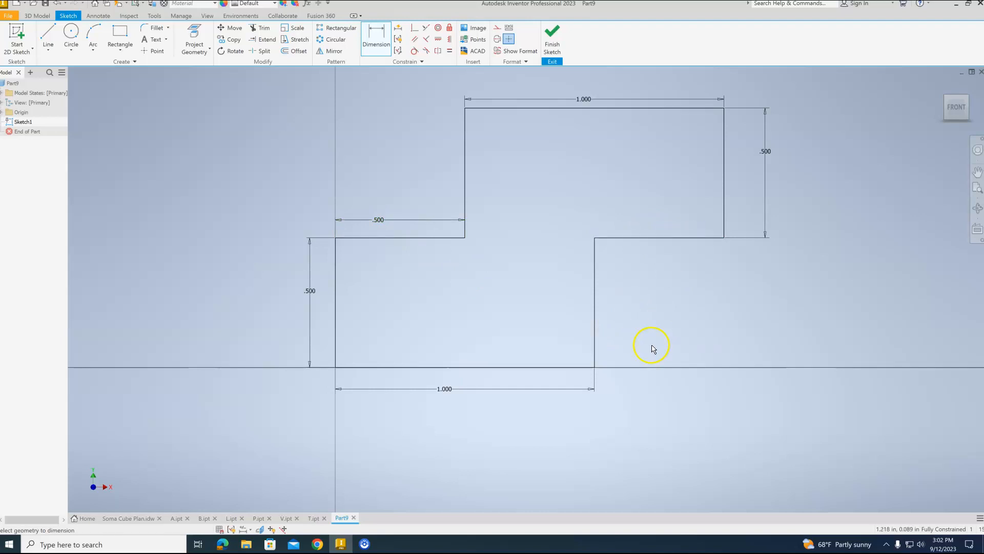
pyautogui.moveTo(572, 209)
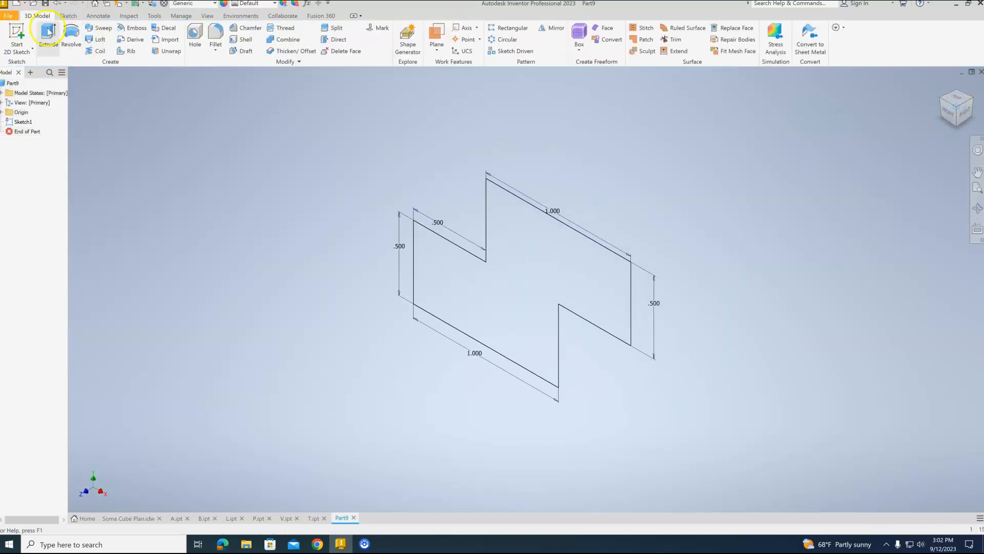
# - Extrude the Z profile 0.5 in, flipped to the opposite direction
pyautogui.click(48, 35)
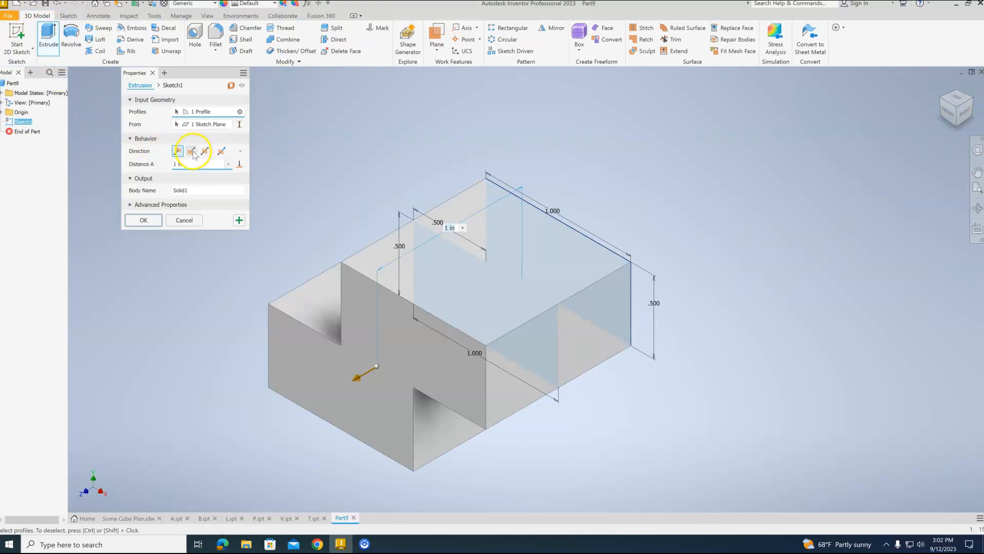
pyautogui.click(191, 151)
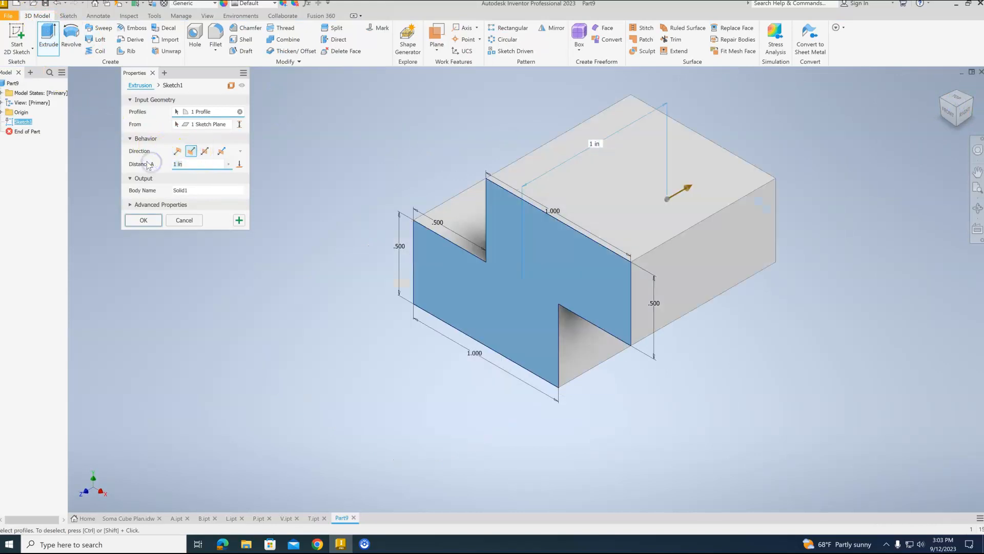
pyautogui.write('.5')
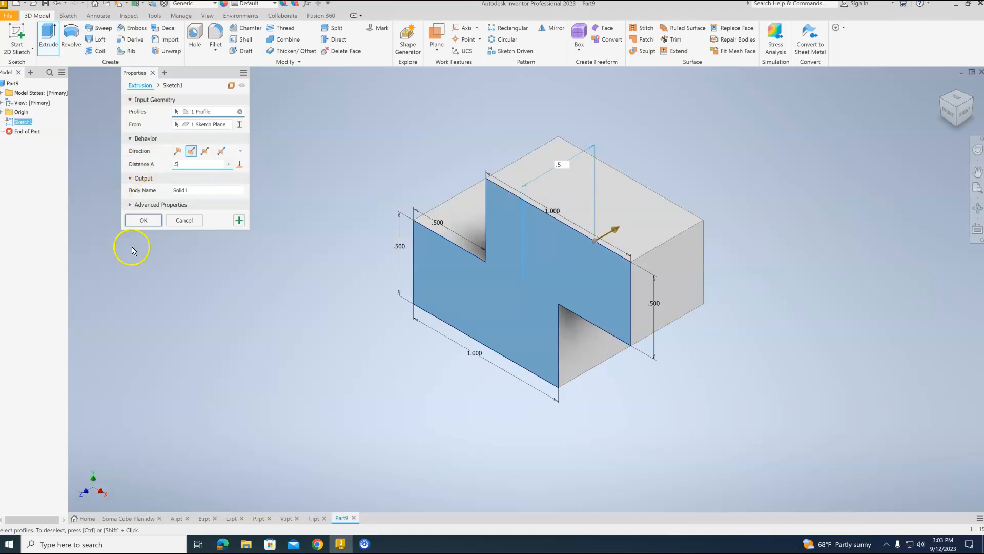
pyautogui.click(142, 220)
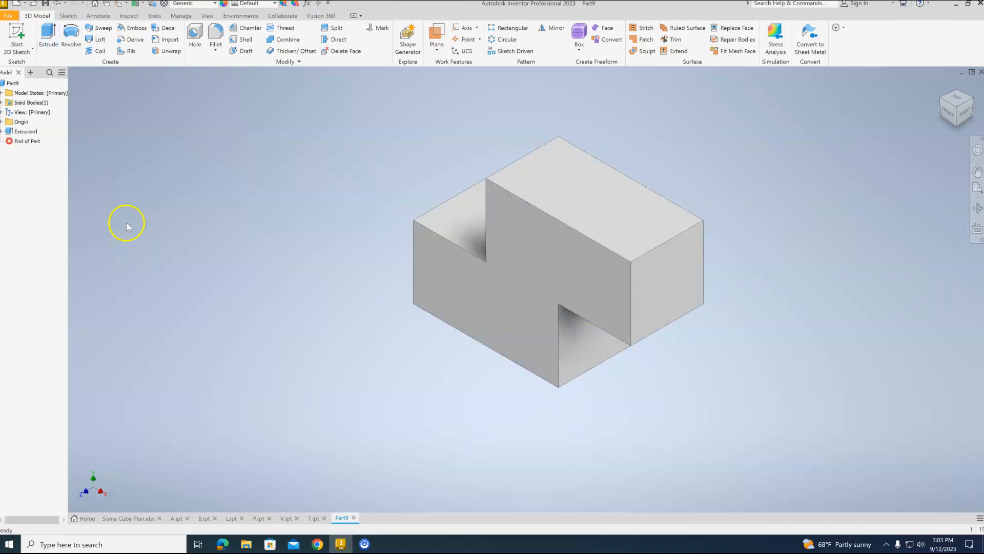
pyautogui.click(8, 16)
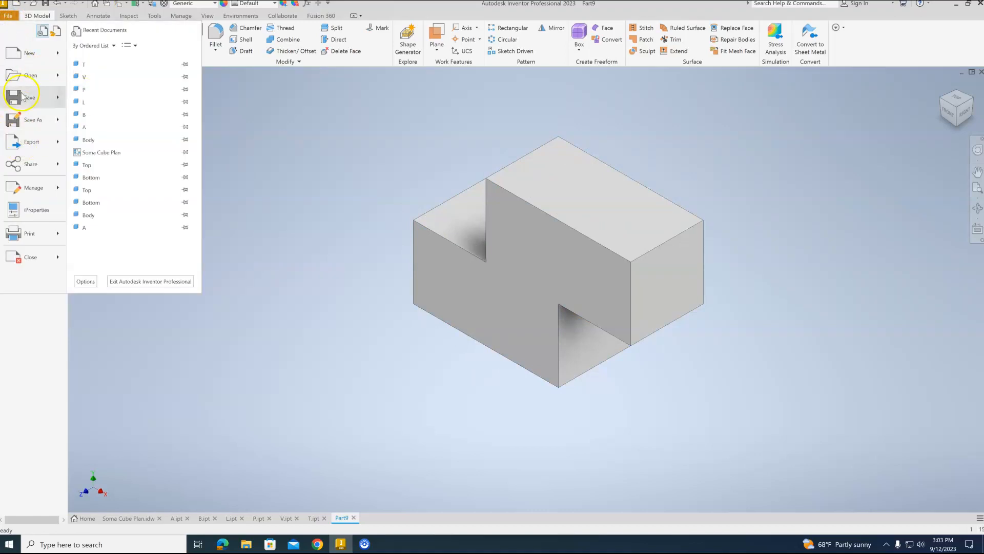
# - Save the Z block as Z.ipt in the Soma Cube folder
pyautogui.click(33, 119)
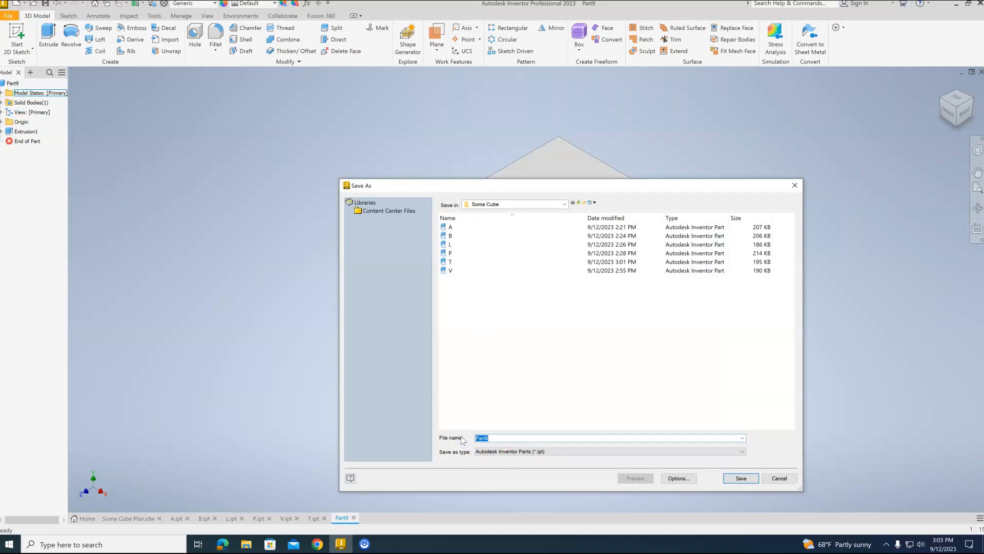
pyautogui.write('Z')
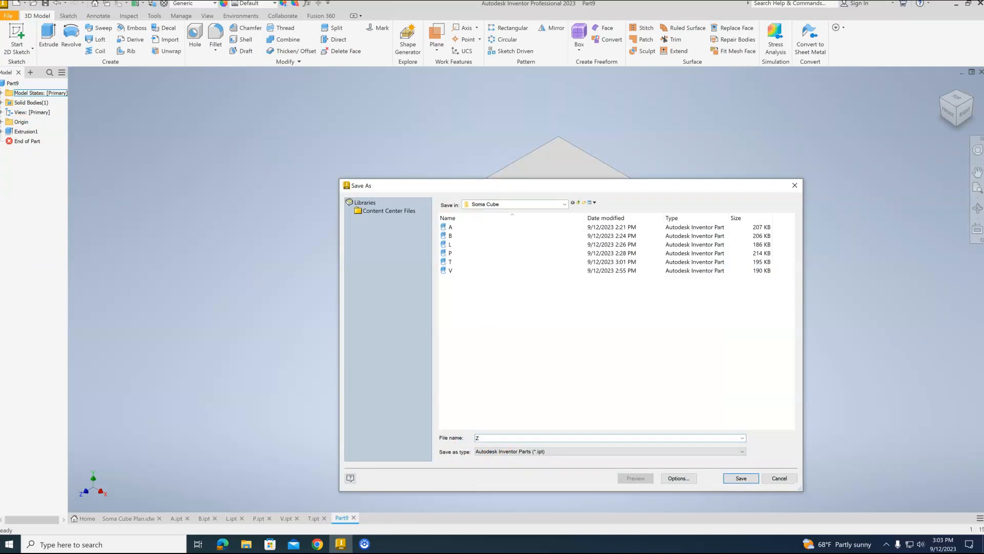
pyautogui.click(741, 478)
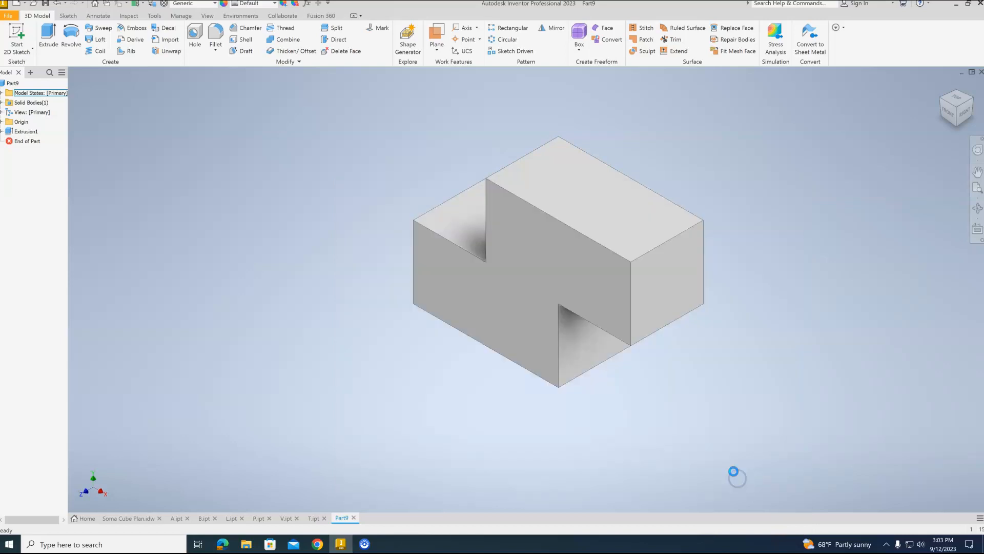
pyautogui.click(514, 239)
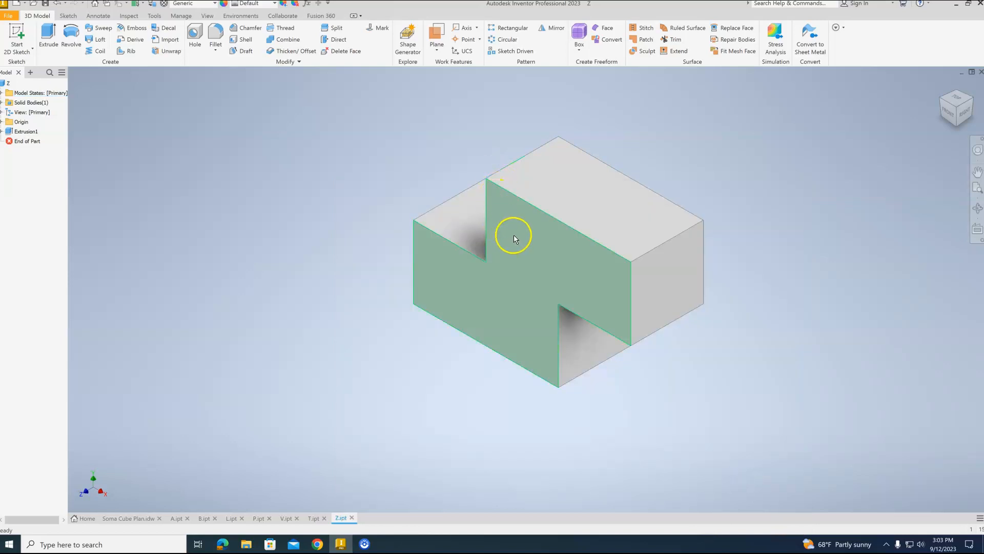